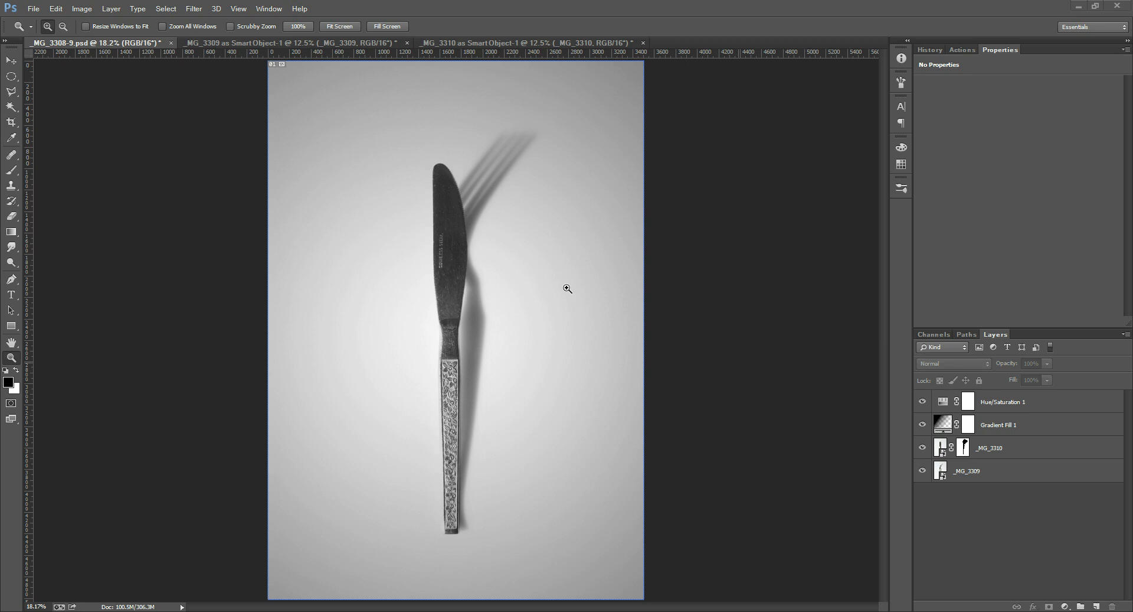
{"action": "mouse_move", "coordinate": [536, 310]}
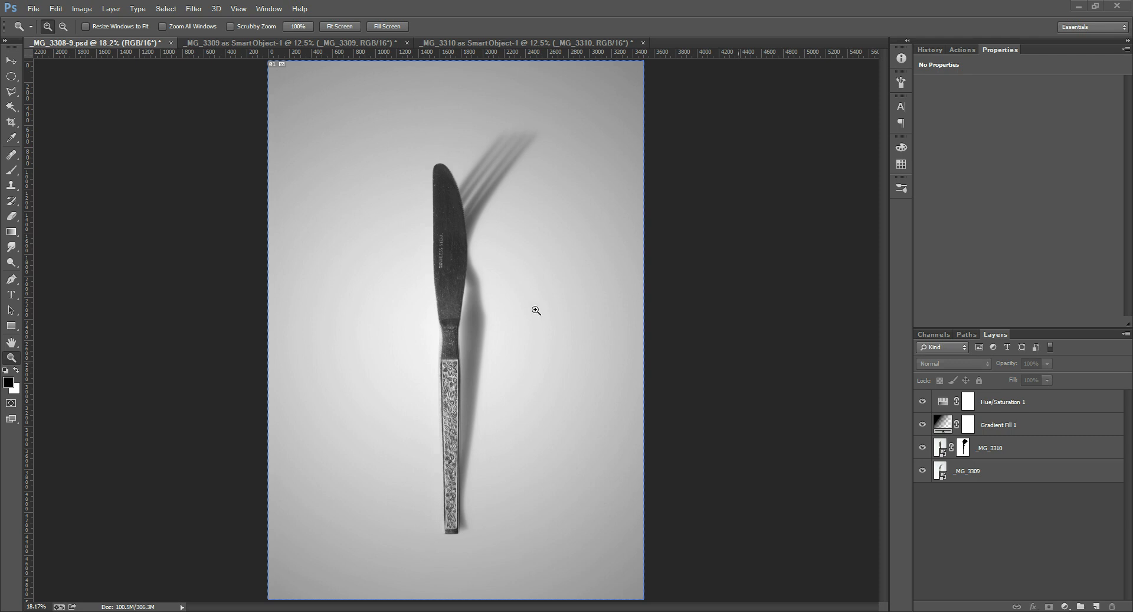
{"action": "mouse_move", "coordinate": [478, 189]}
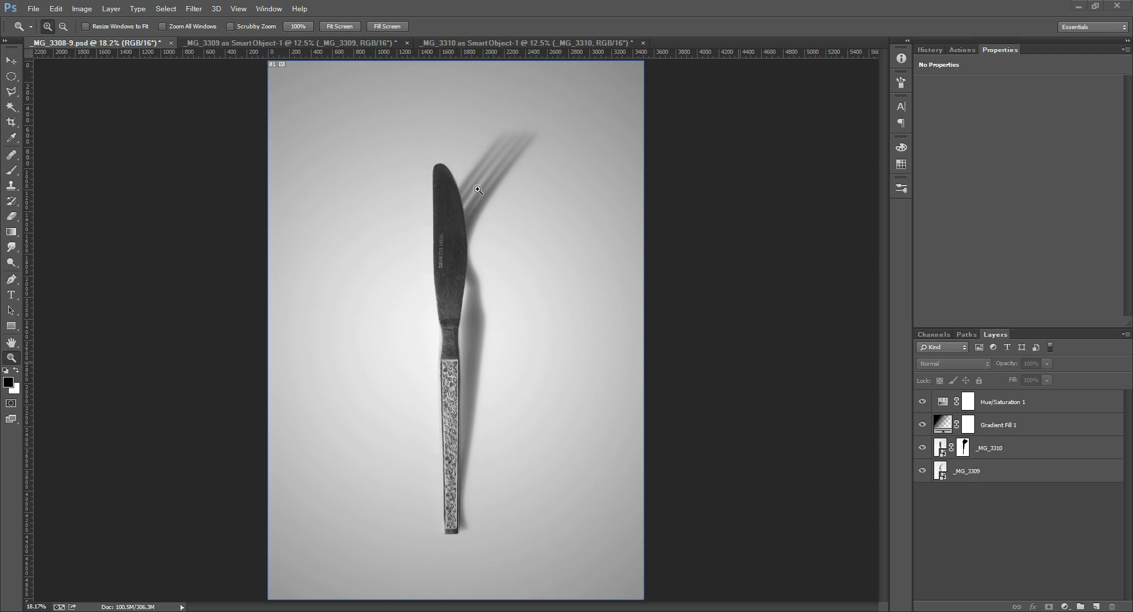
{"action": "mouse_move", "coordinate": [482, 178]}
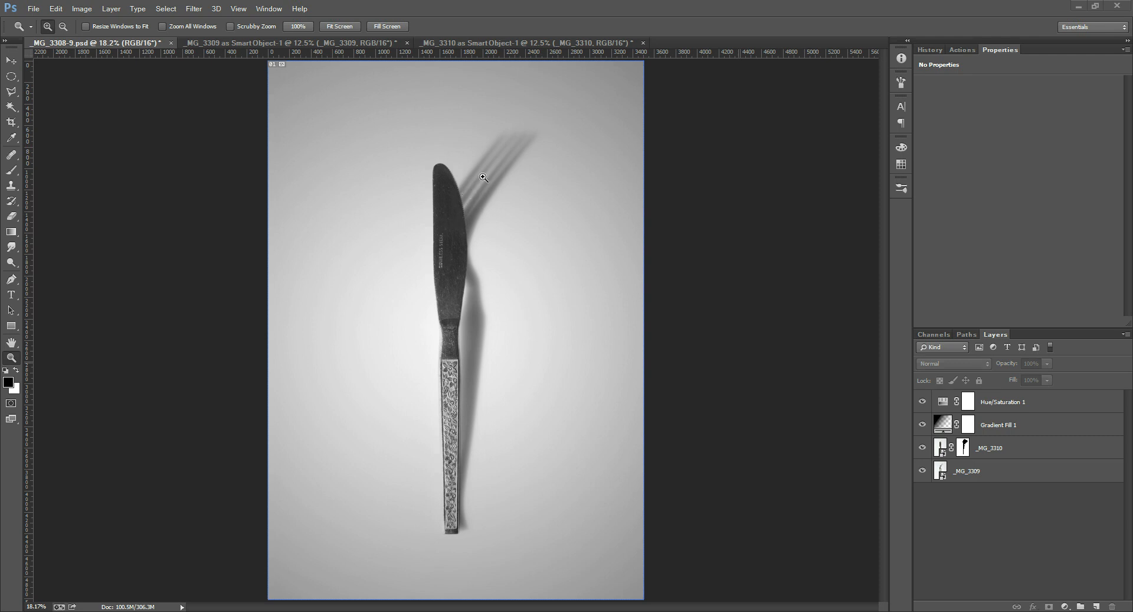
{"action": "mouse_move", "coordinate": [471, 484]}
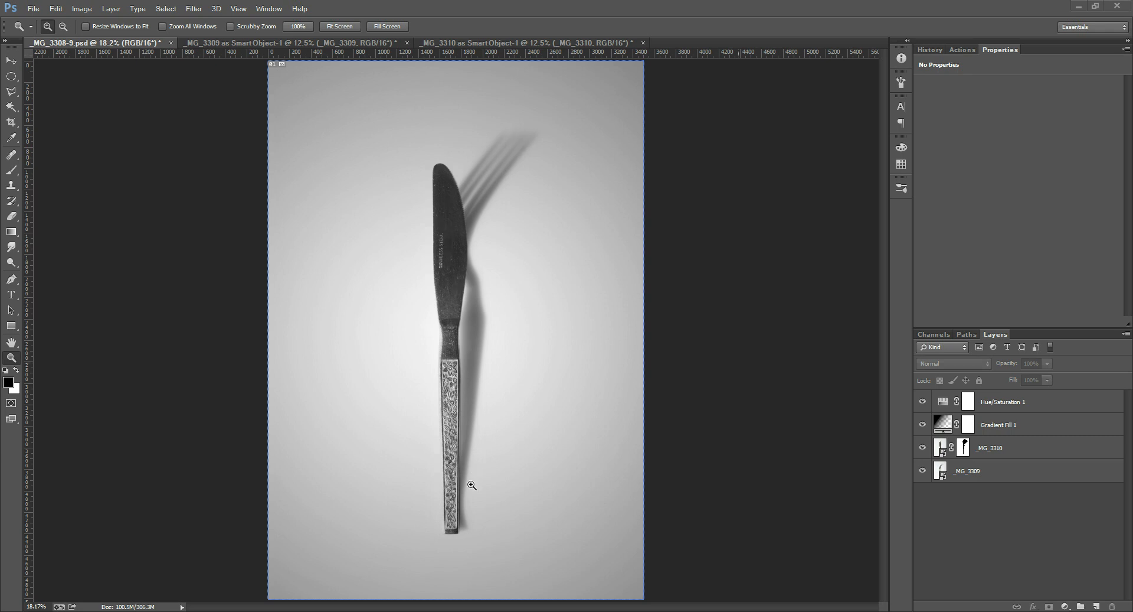
{"action": "mouse_move", "coordinate": [510, 381]}
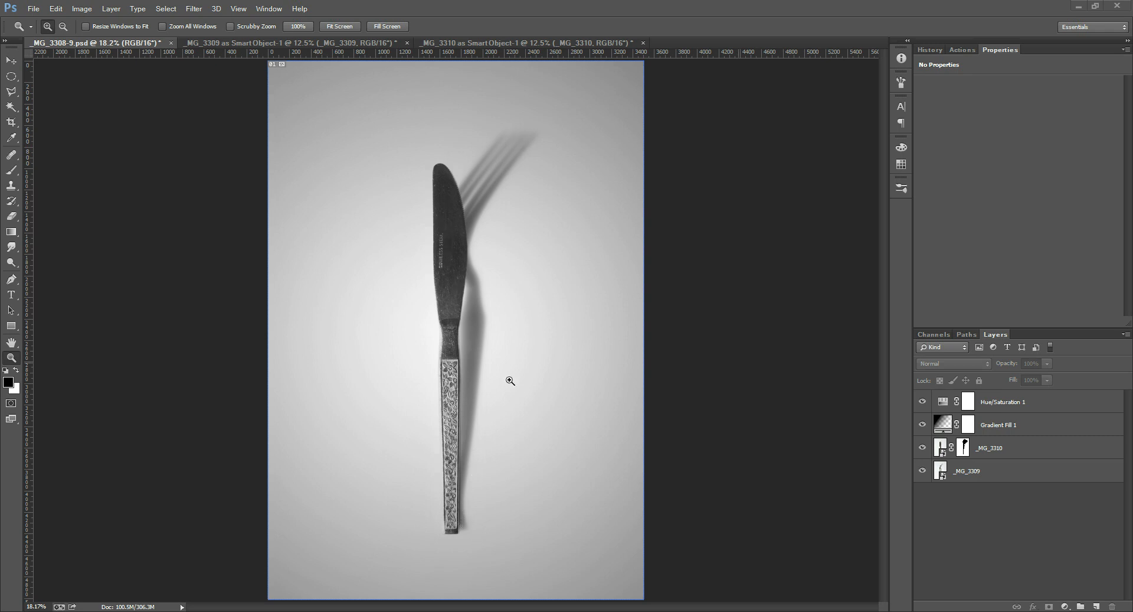
{"action": "mouse_move", "coordinate": [440, 224]}
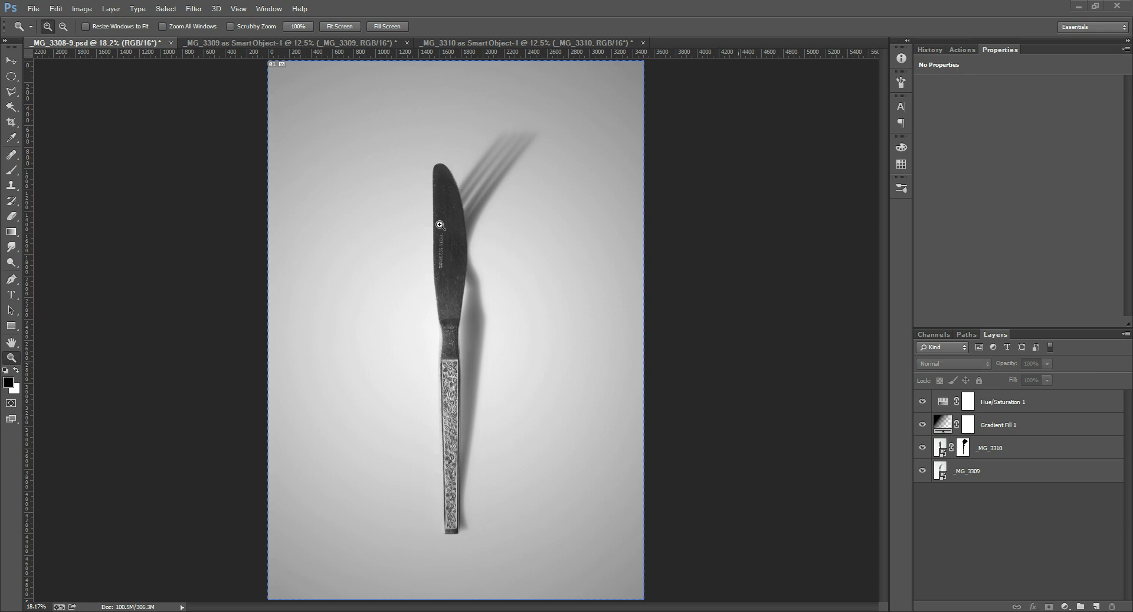
{"action": "mouse_move", "coordinate": [483, 203]}
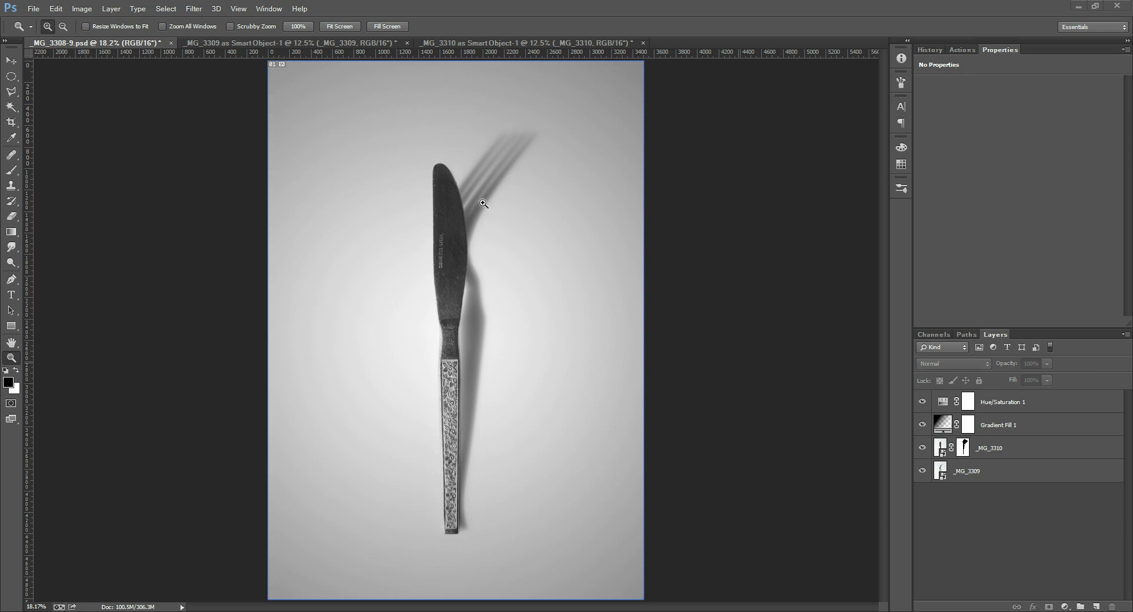
{"action": "mouse_move", "coordinate": [467, 138]}
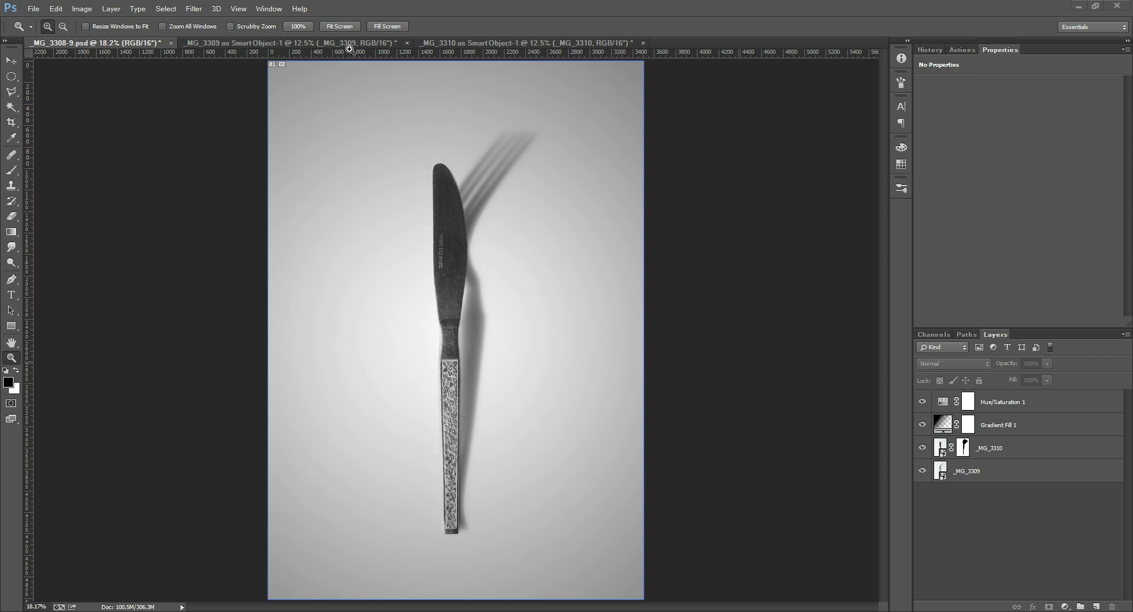
Step: Switch between the _MG_3309 fork photo and the _MG_3310 knife photo to compare them
{"action": "left_click", "coordinate": [289, 42]}
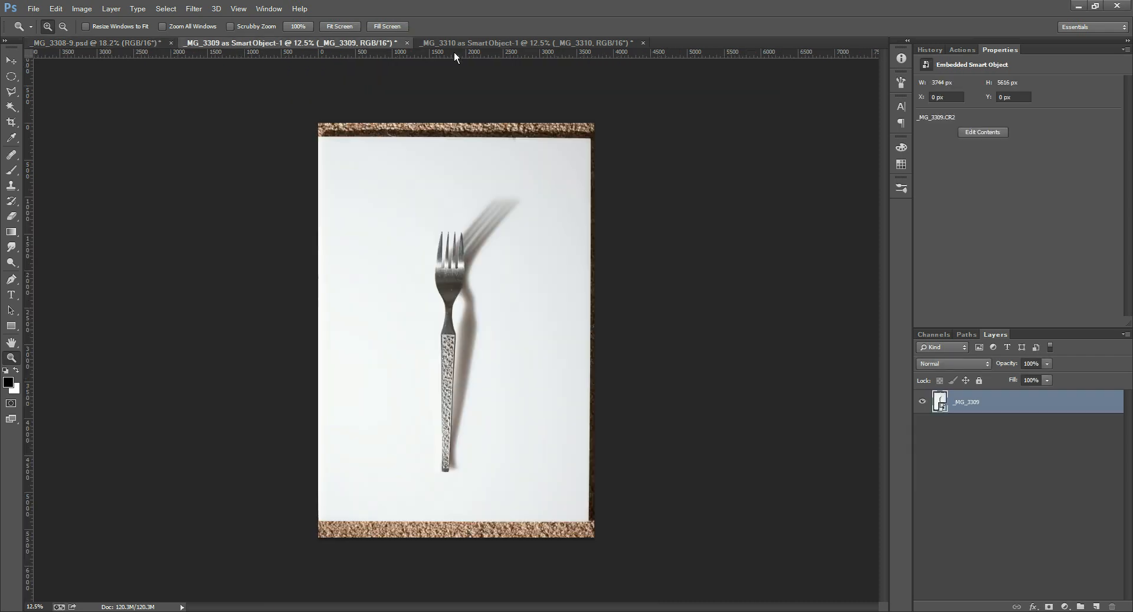
{"action": "left_click", "coordinate": [525, 42]}
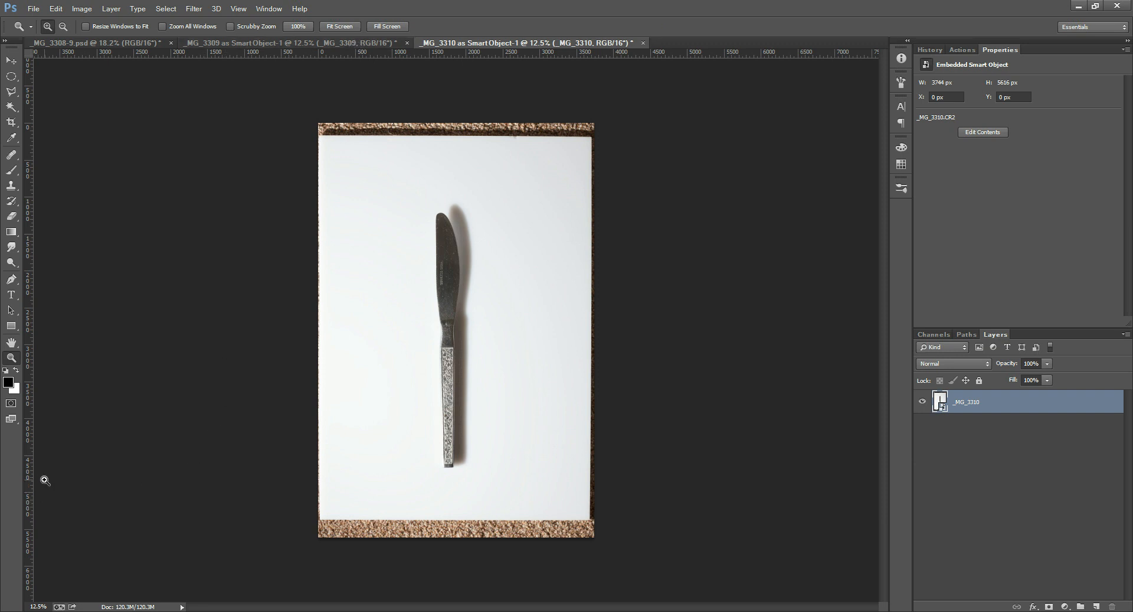
{"action": "mouse_move", "coordinate": [18, 484]}
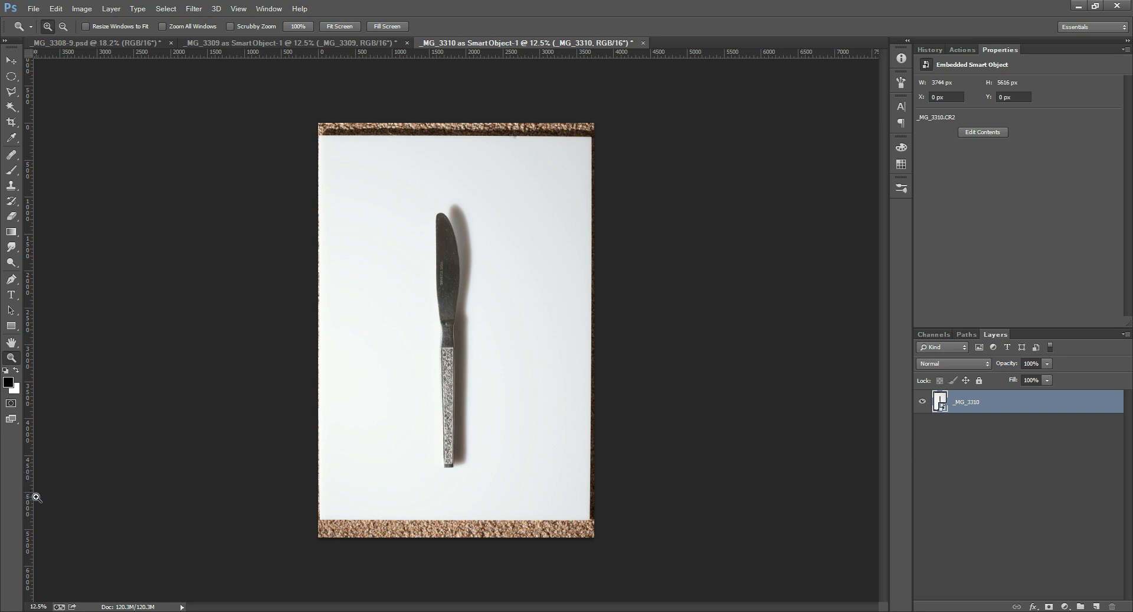
{"action": "mouse_move", "coordinate": [259, 399]}
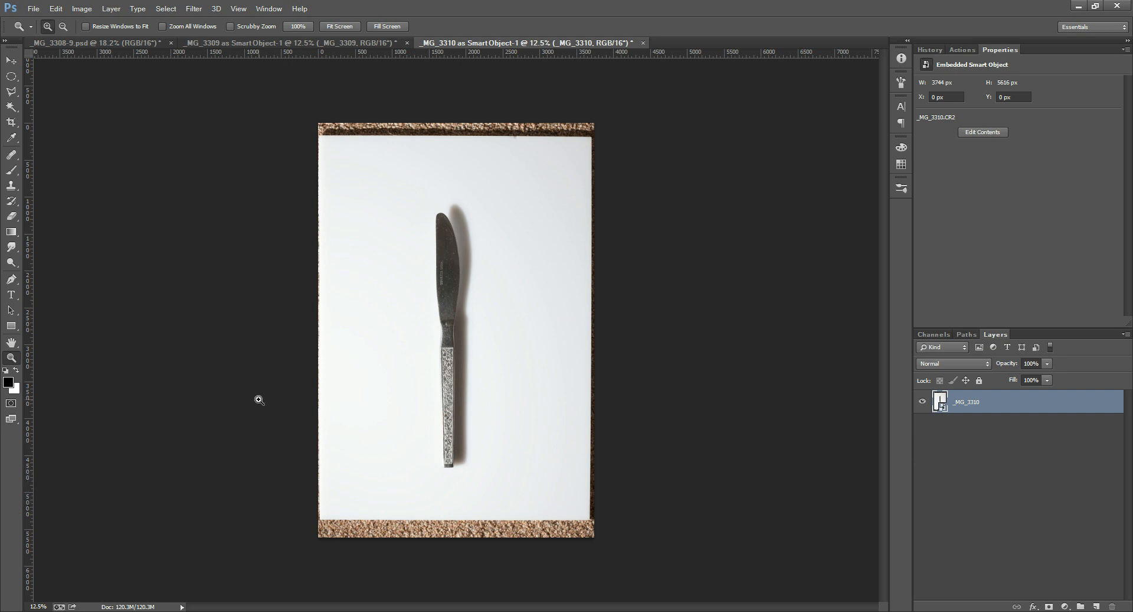
{"action": "mouse_move", "coordinate": [458, 202]}
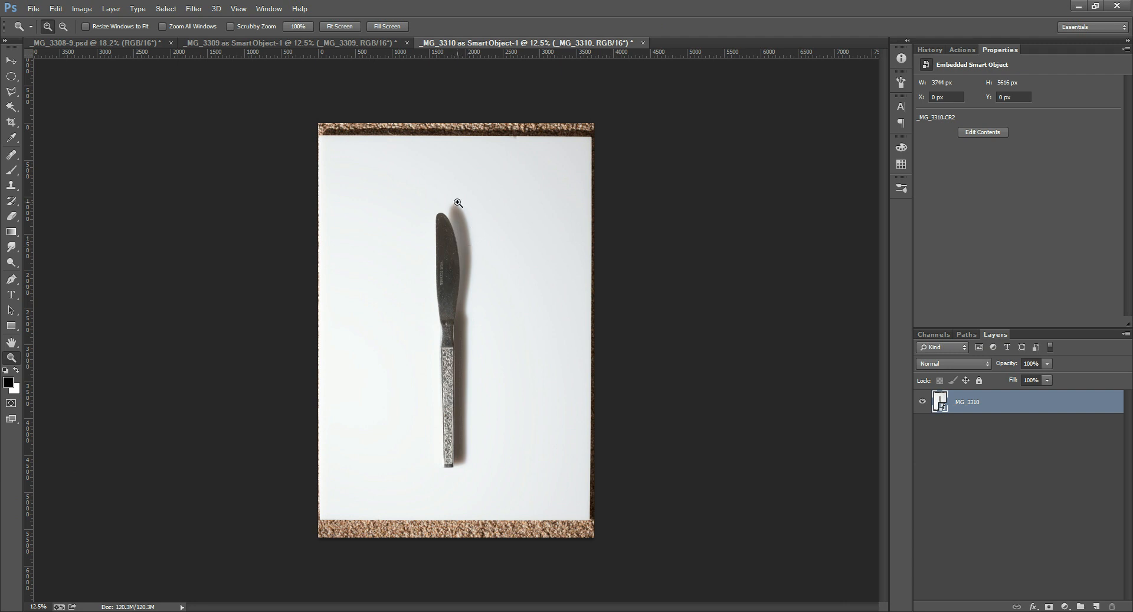
{"action": "mouse_move", "coordinate": [467, 210]}
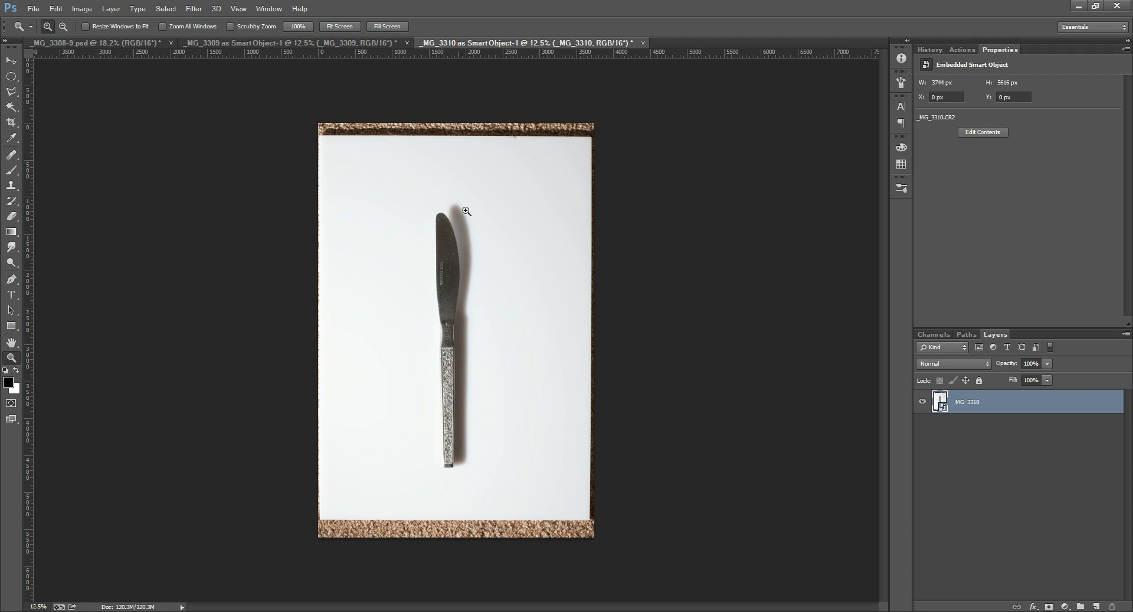
{"action": "mouse_move", "coordinate": [429, 117]}
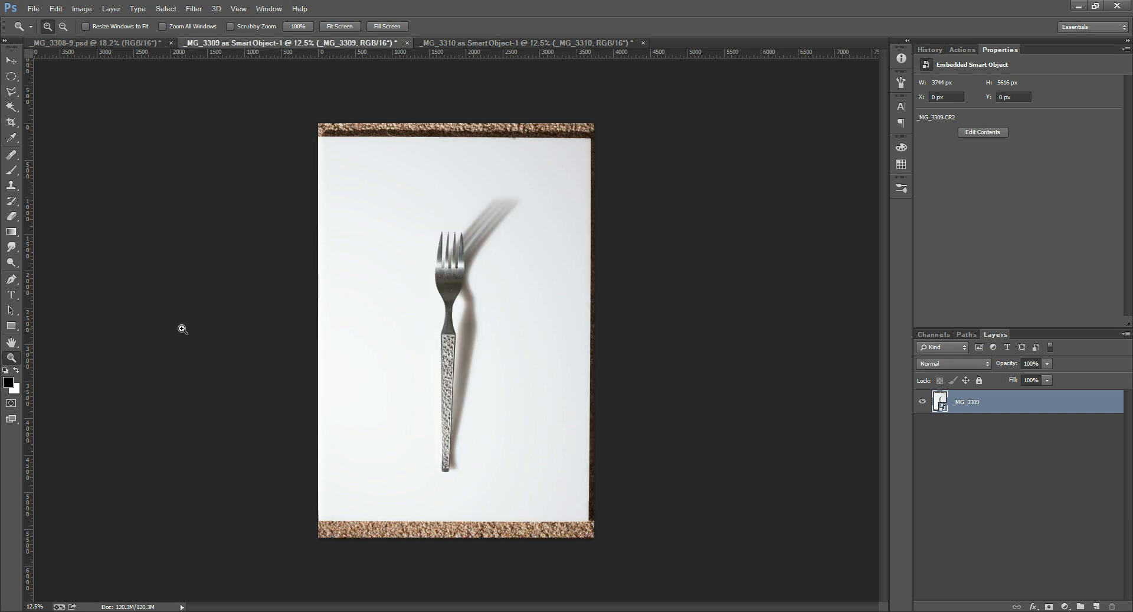
{"action": "mouse_move", "coordinate": [515, 60]}
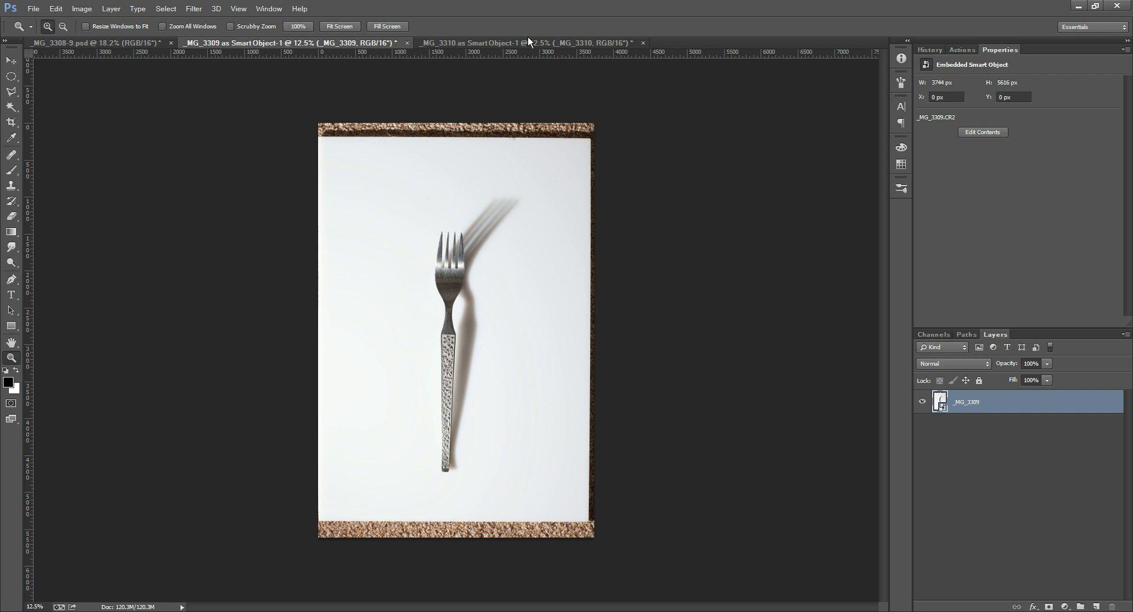
Step: Float the _MG_3310 knife document, drop it above the fork, and close it without saving
{"action": "left_click", "coordinate": [517, 43]}
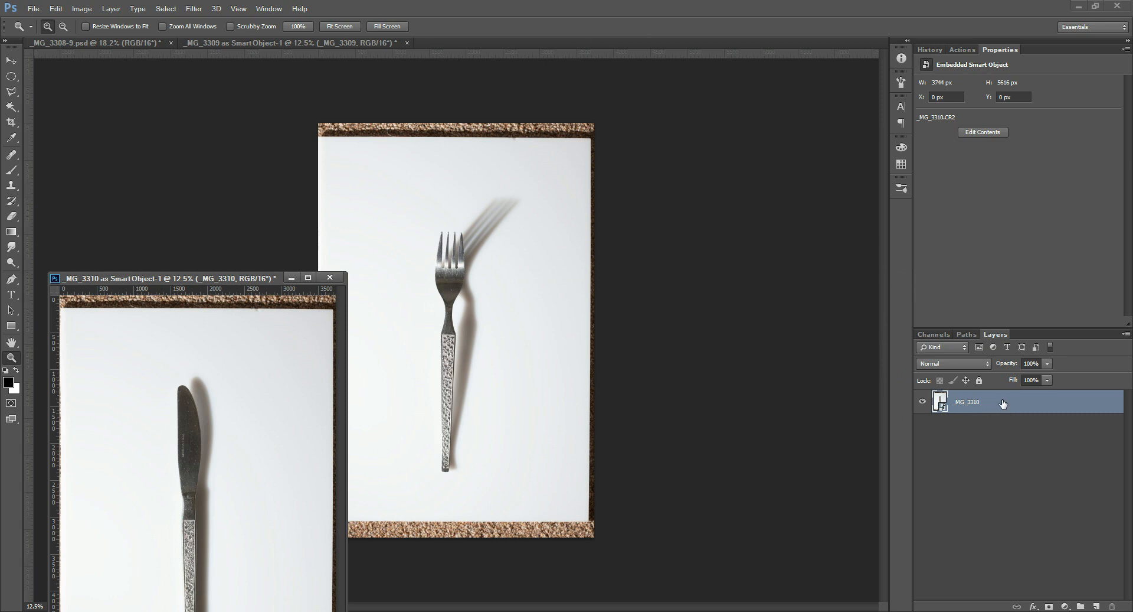
{"action": "mouse_move", "coordinate": [1002, 404]}
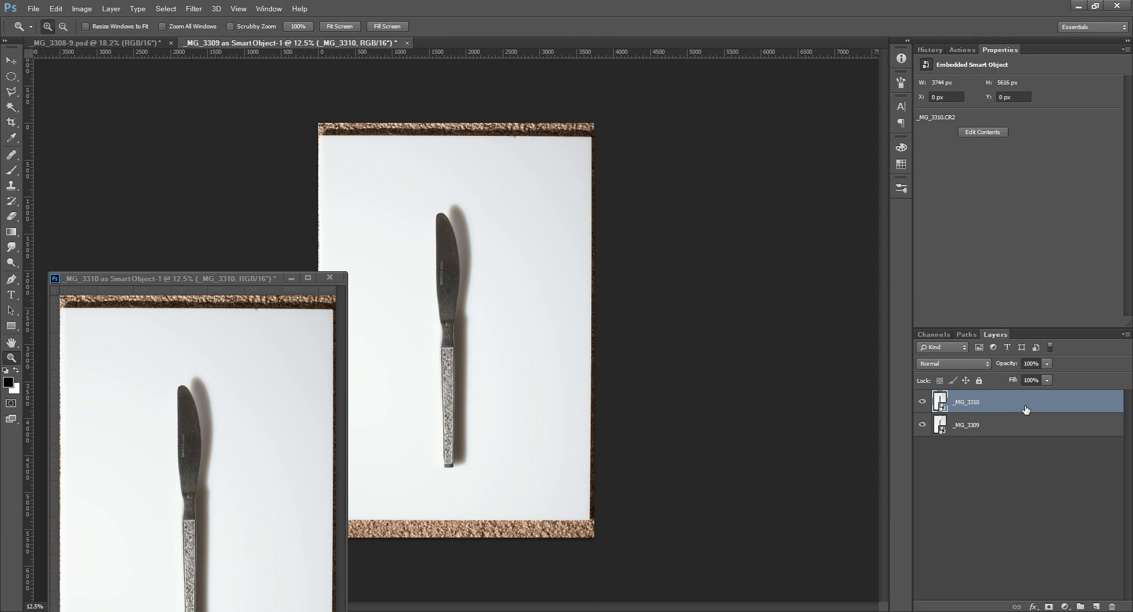
{"action": "left_click", "coordinate": [922, 402]}
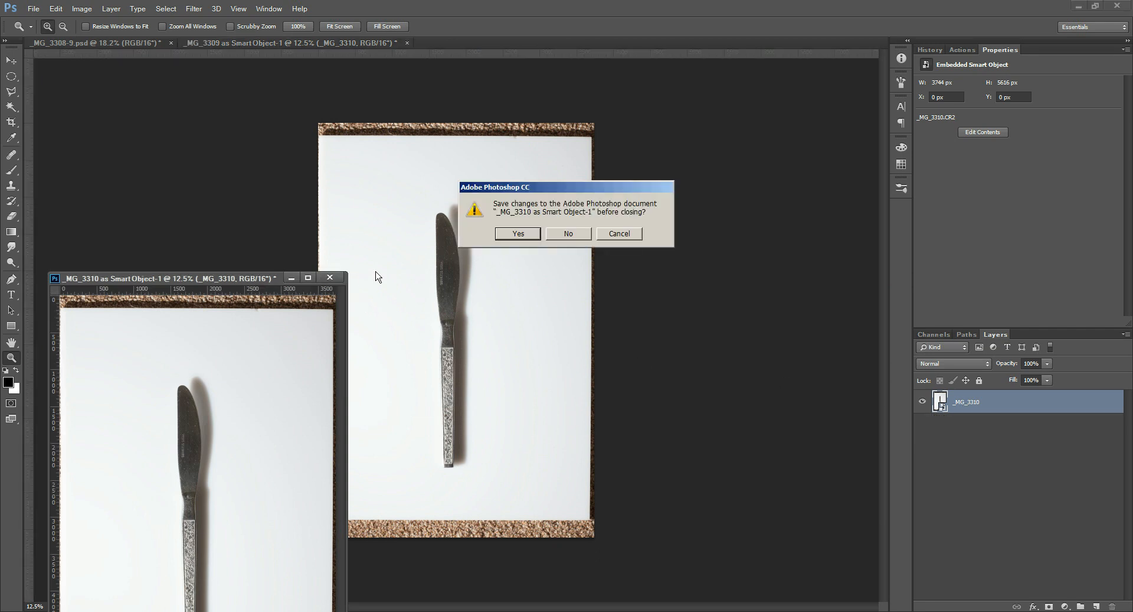
{"action": "left_click", "coordinate": [568, 233]}
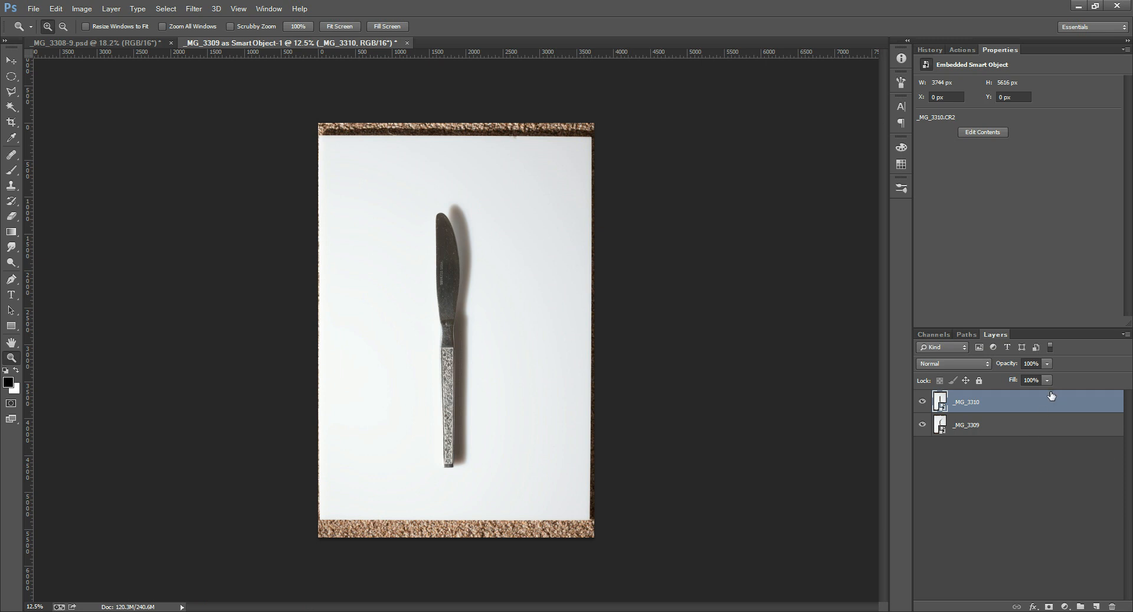
{"action": "mouse_move", "coordinate": [1024, 394]}
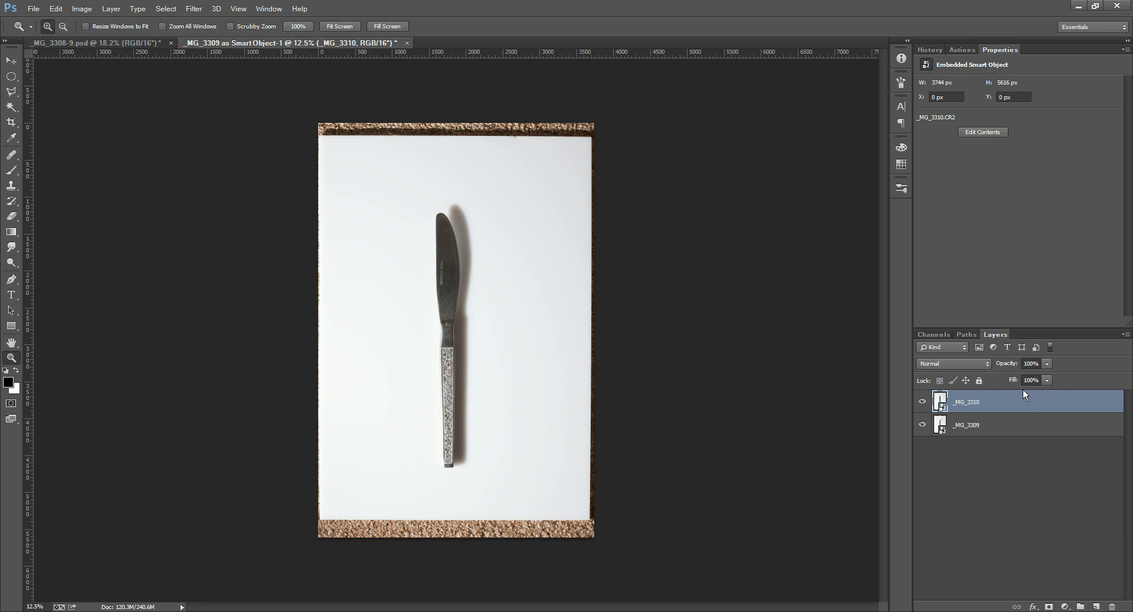
{"action": "mouse_move", "coordinate": [1048, 369]}
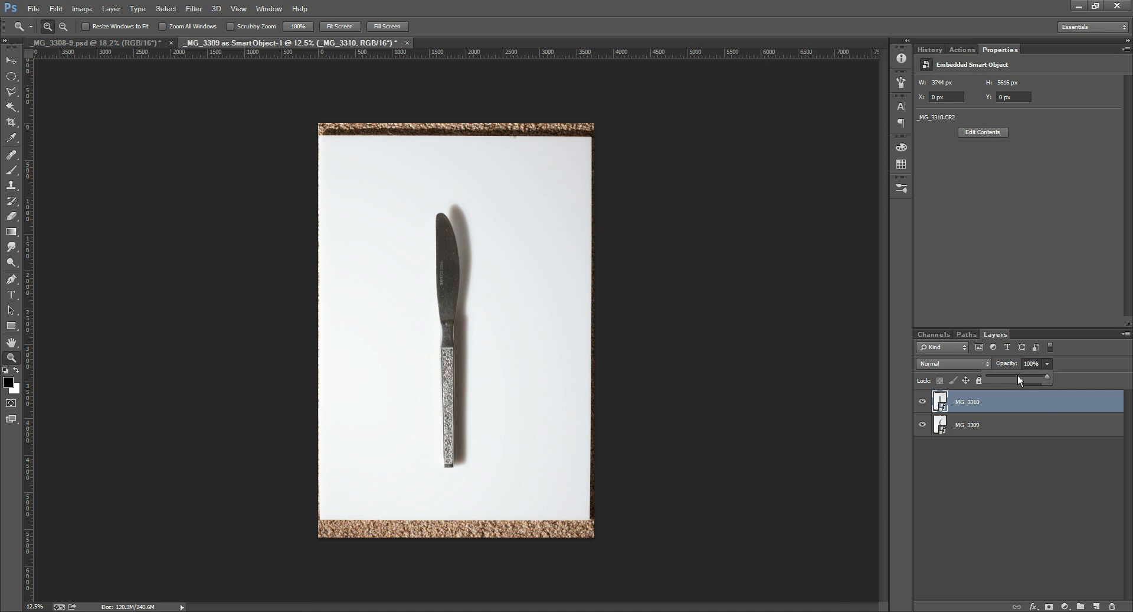
Step: Lower the _MG_3310 knife layer to about 51% opacity and pick the Move tool
{"action": "left_click_drag", "start_coordinate": [1055, 379], "coordinate": [1019, 379]}
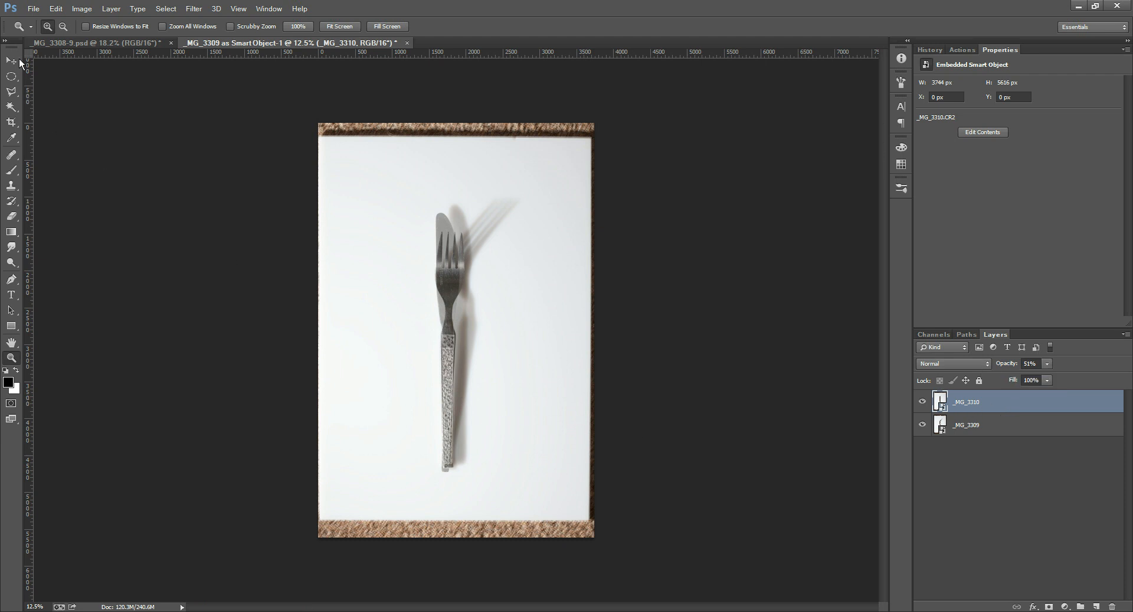
{"action": "left_click", "coordinate": [11, 61]}
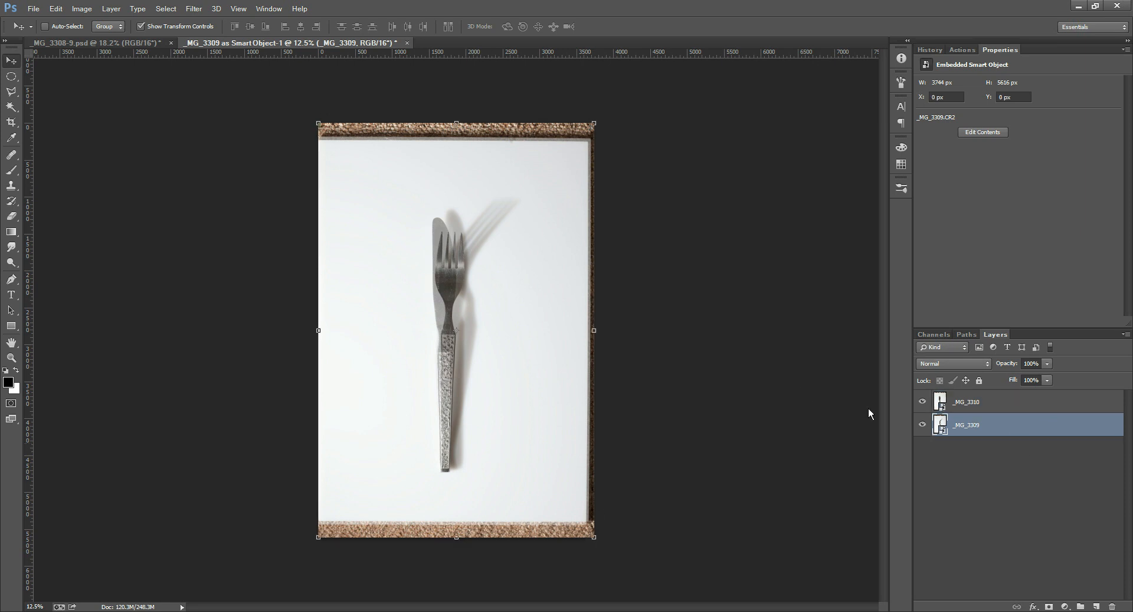
{"action": "mouse_move", "coordinate": [660, 297]}
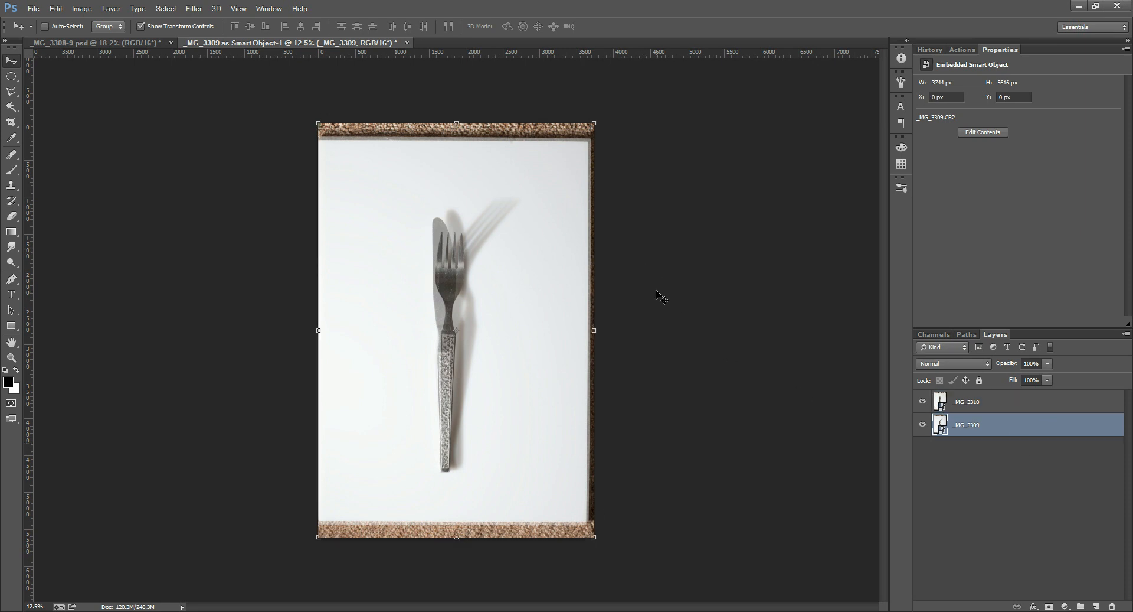
{"action": "mouse_move", "coordinate": [461, 337]}
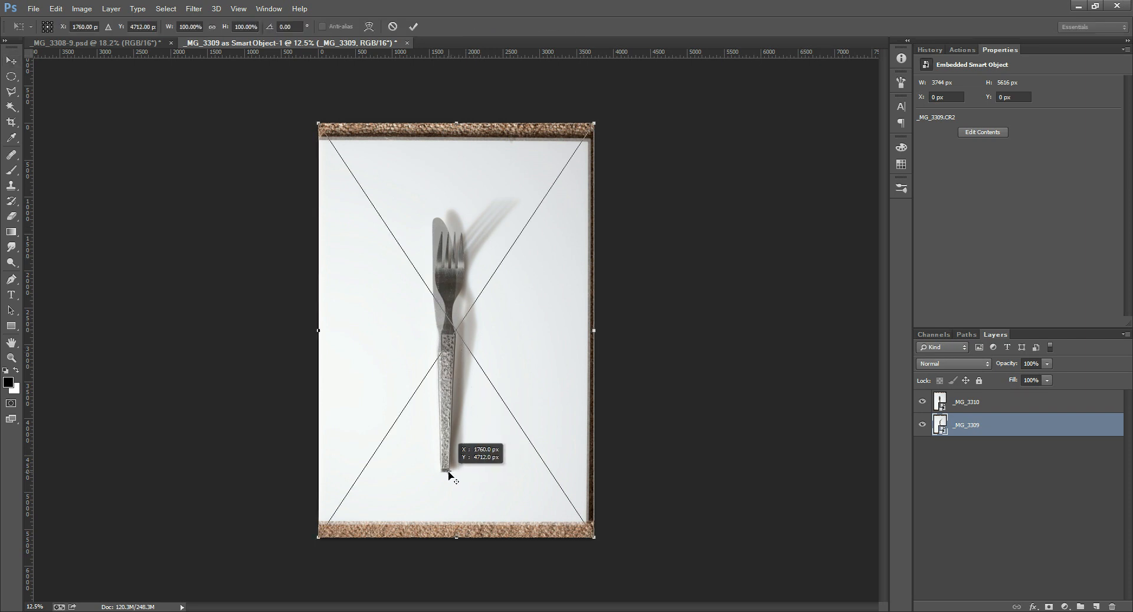
Step: Set the transform pivot on the fork handle and rotate the fork photo about -3.4°
{"action": "left_click_drag", "start_coordinate": [455, 470], "coordinate": [454, 473]}
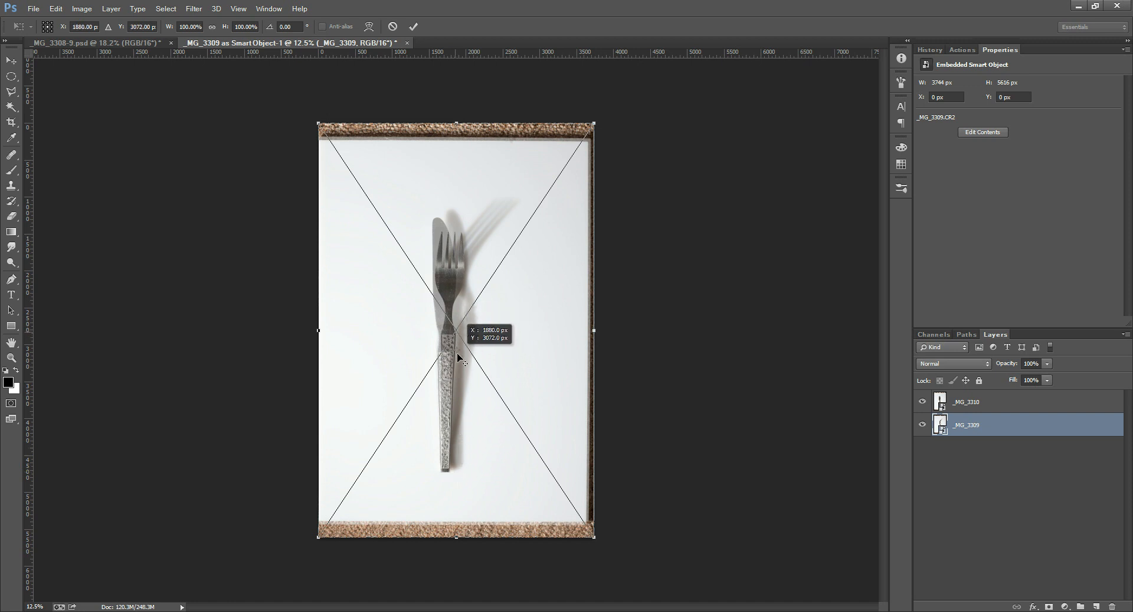
{"action": "left_click_drag", "start_coordinate": [462, 357], "coordinate": [450, 475]}
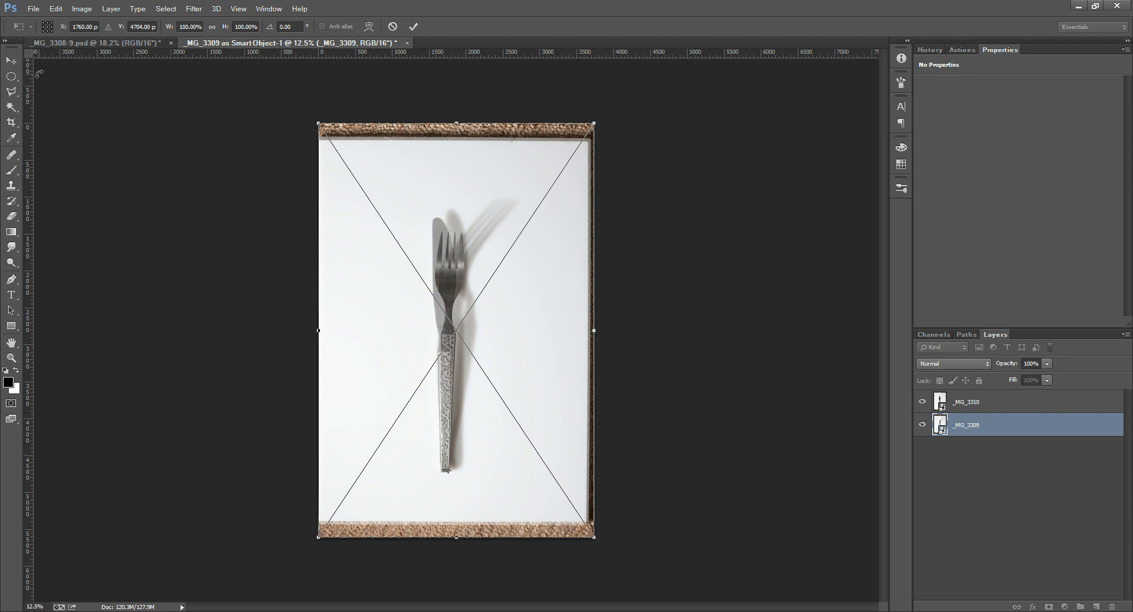
{"action": "left_click_drag", "start_coordinate": [593, 122], "coordinate": [593, 124]}
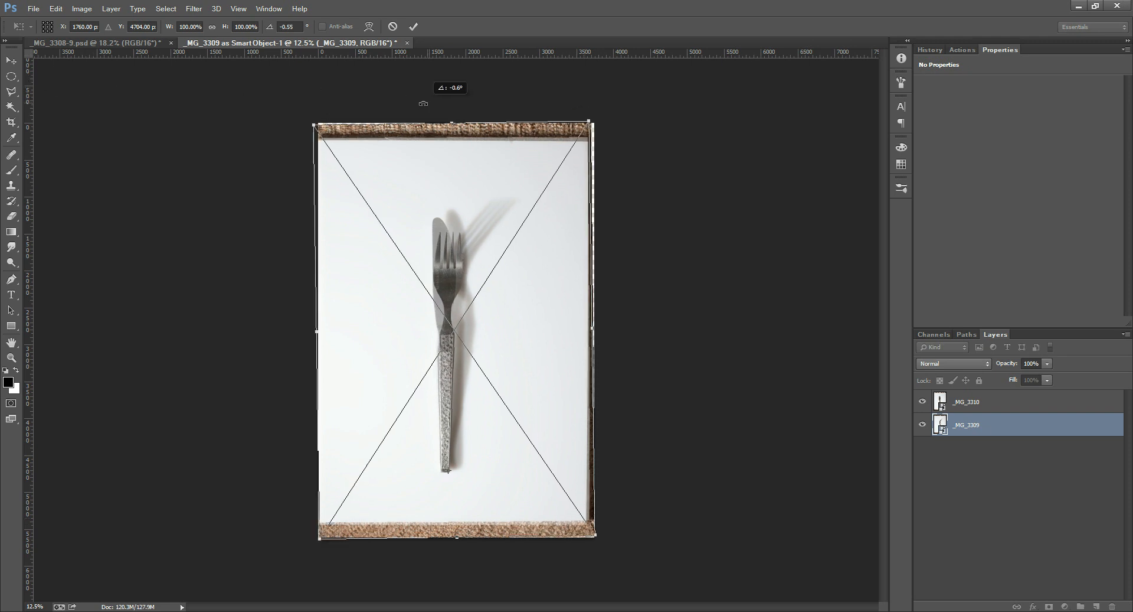
{"action": "left_click_drag", "start_coordinate": [591, 120], "coordinate": [595, 130]}
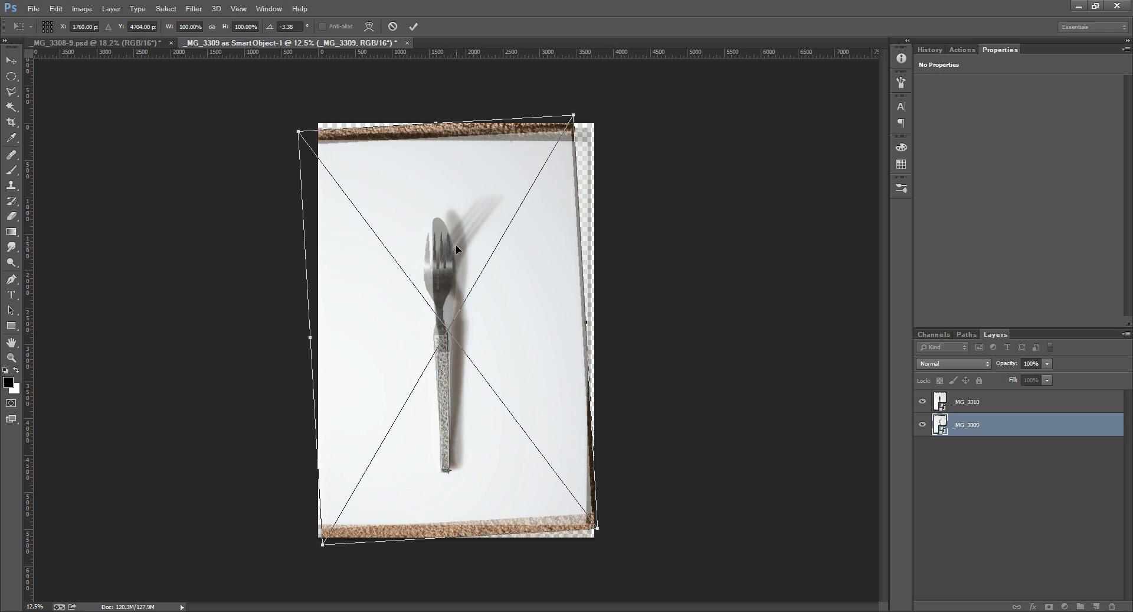
{"action": "mouse_move", "coordinate": [465, 419]}
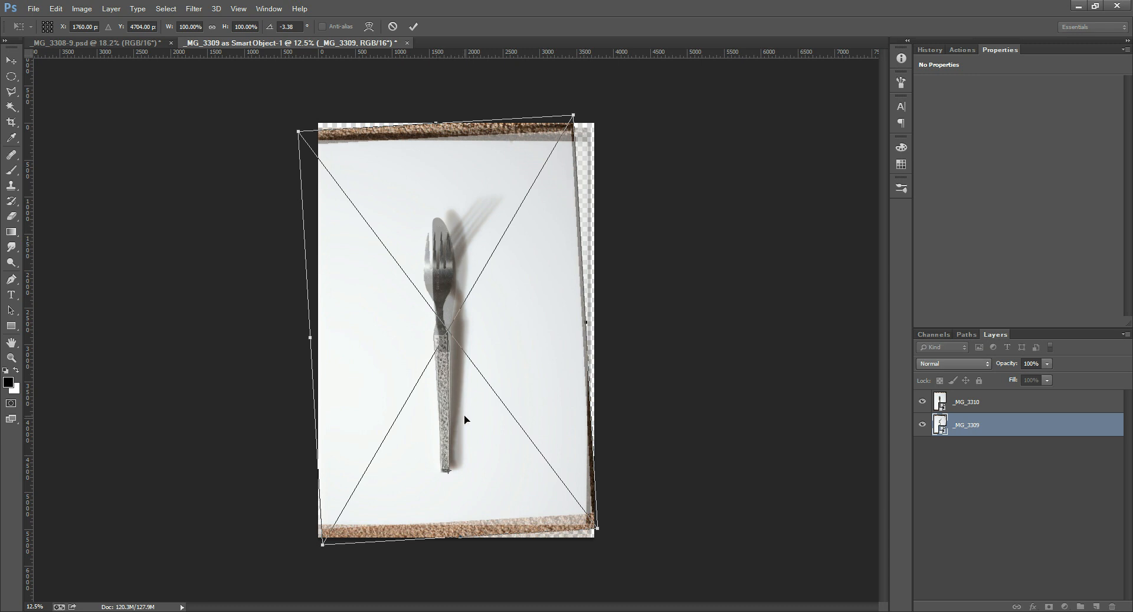
{"action": "mouse_move", "coordinate": [449, 469]}
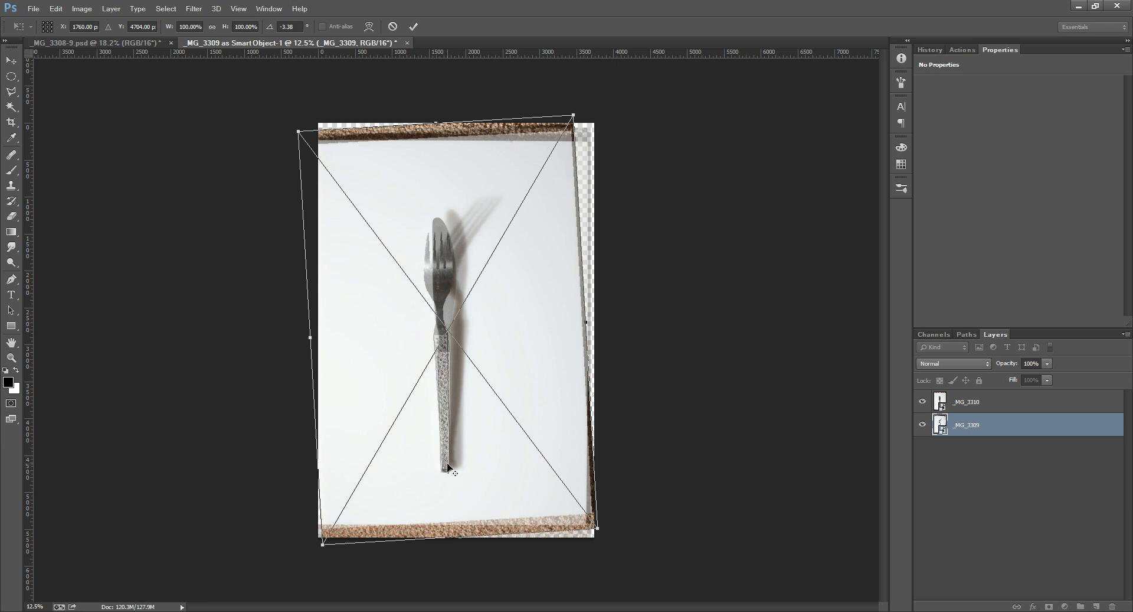
{"action": "mouse_move", "coordinate": [457, 253]}
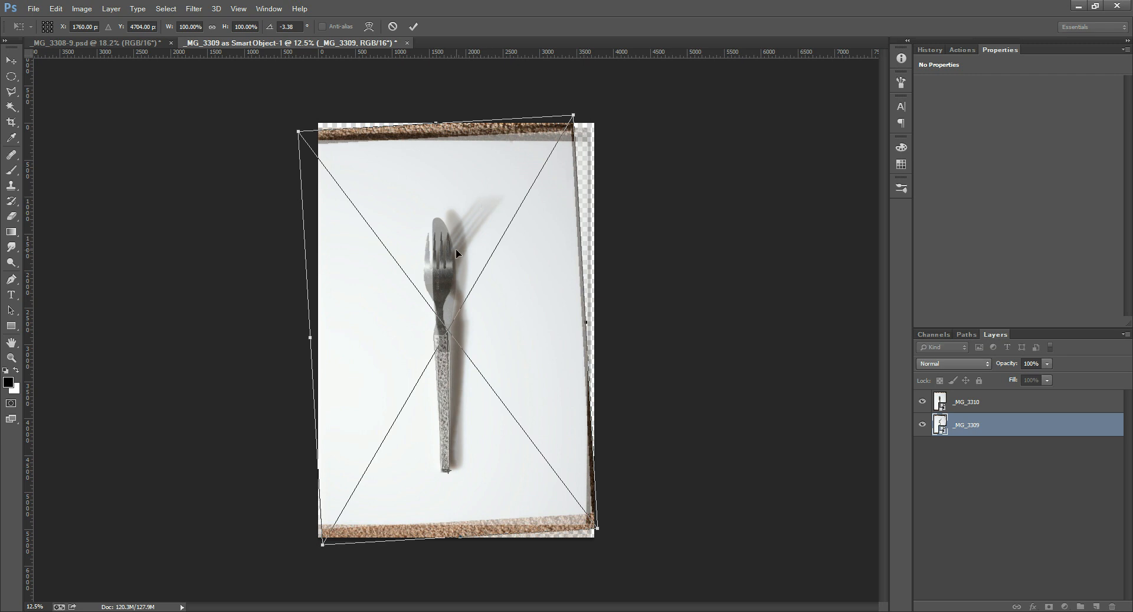
{"action": "mouse_move", "coordinate": [476, 210]}
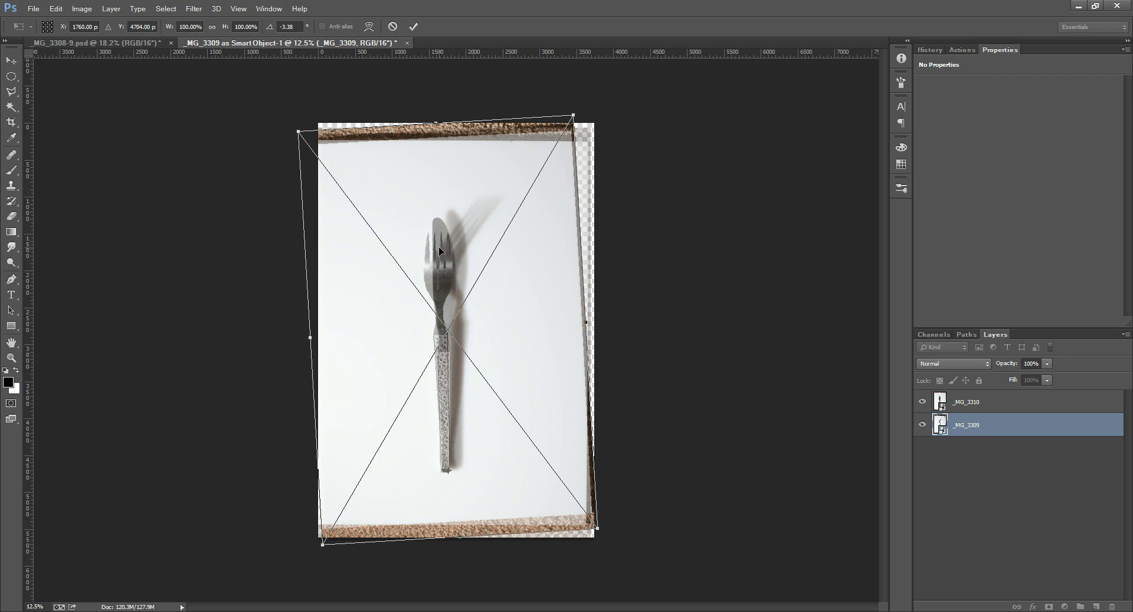
{"action": "mouse_move", "coordinate": [501, 204]}
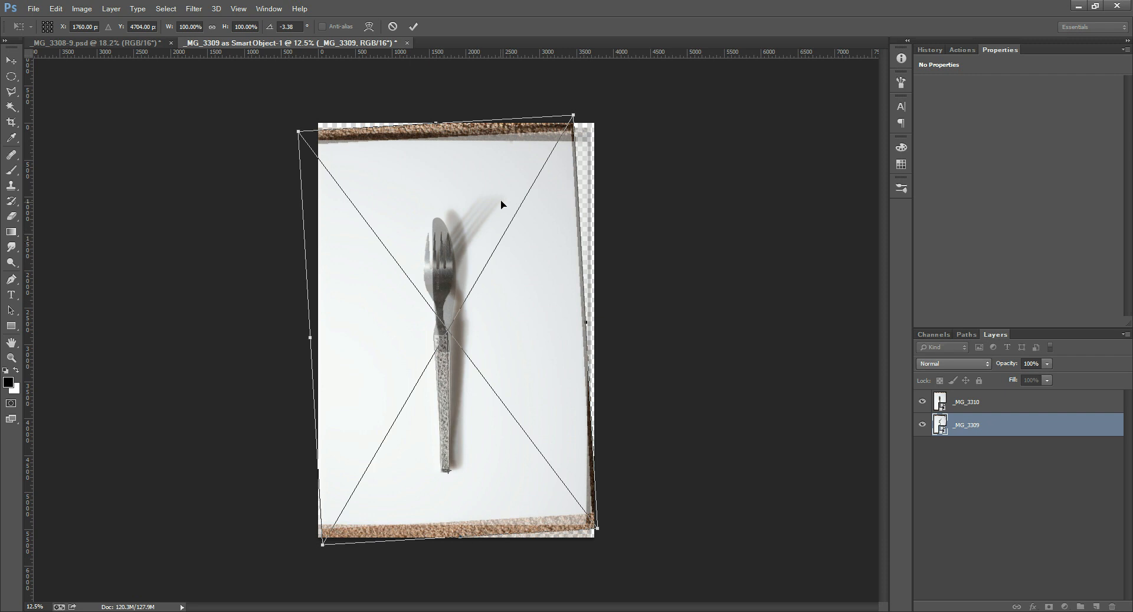
{"action": "mouse_move", "coordinate": [471, 243]}
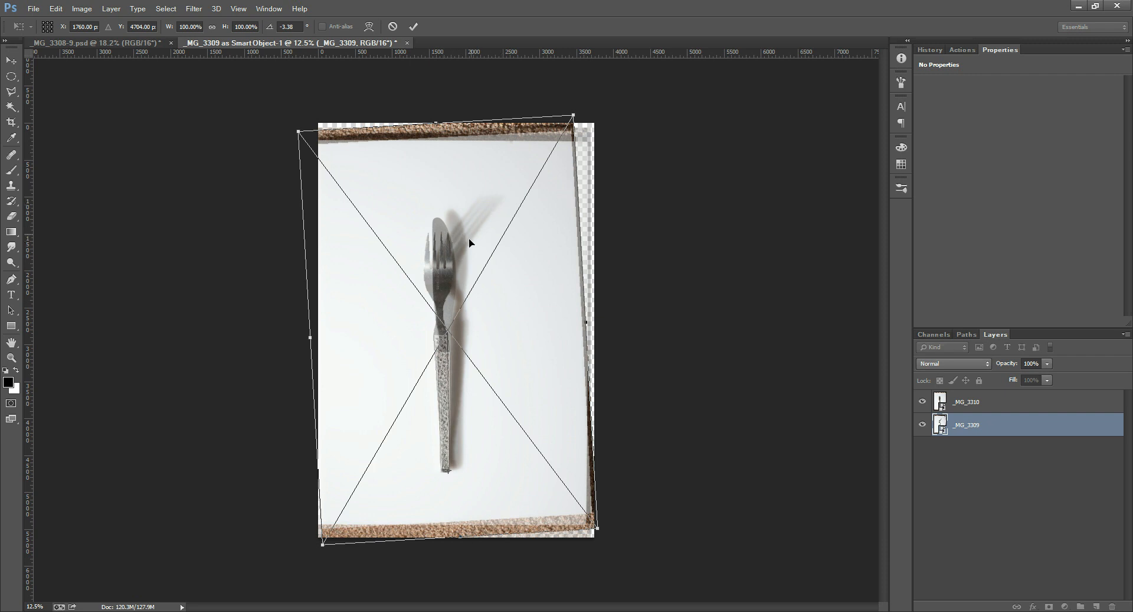
{"action": "mouse_move", "coordinate": [483, 536]}
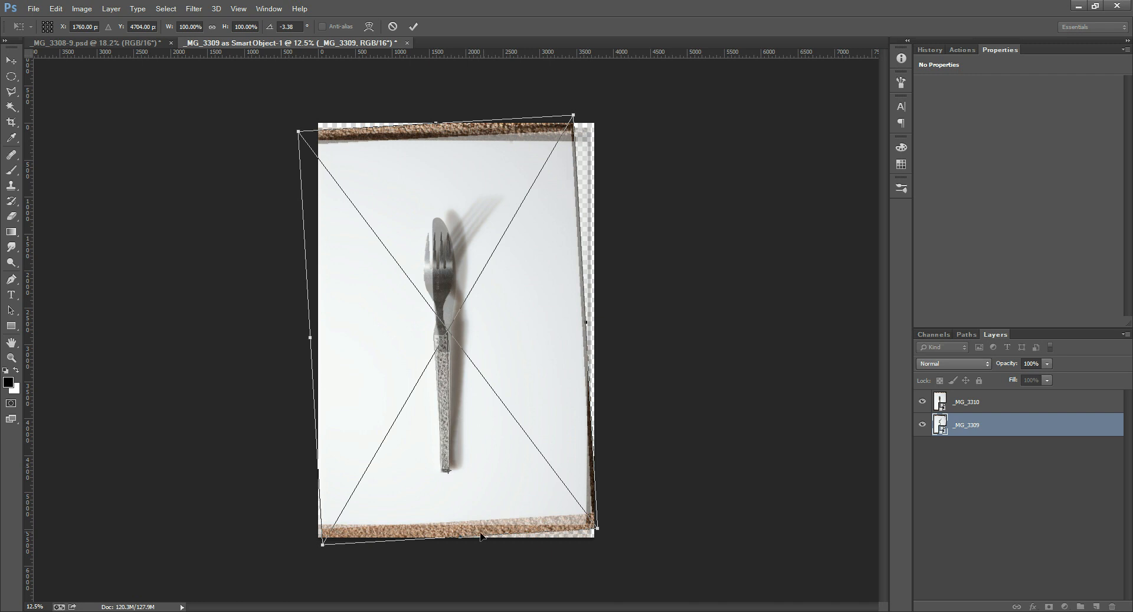
{"action": "mouse_move", "coordinate": [462, 456]}
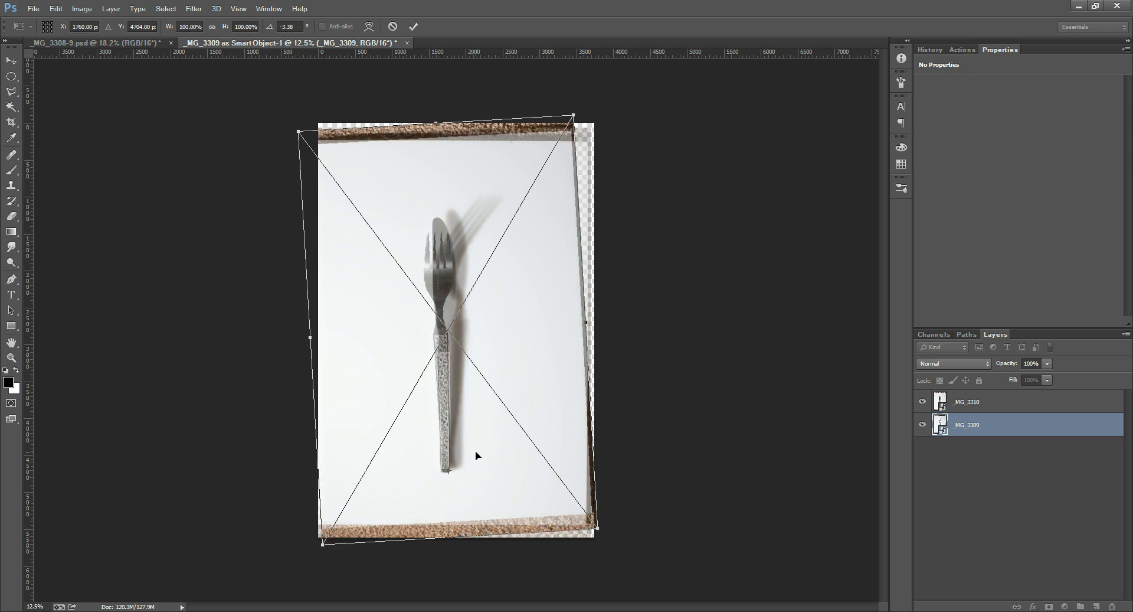
{"action": "mouse_move", "coordinate": [463, 489]}
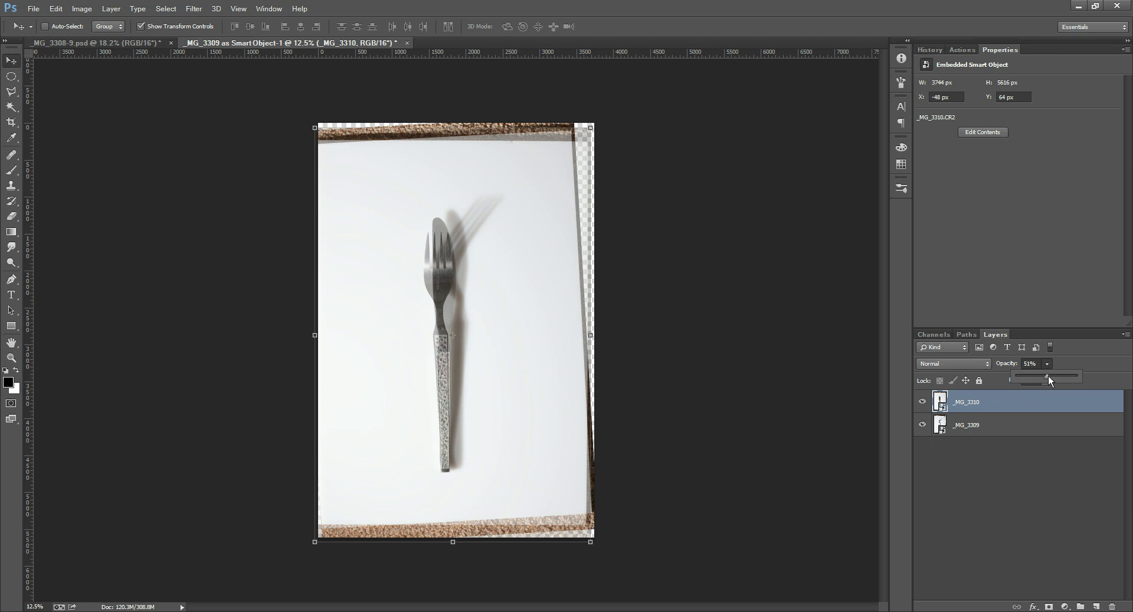
Step: Restore the knife layer to 100% opacity and toggle its visibility to check the fork
{"action": "left_click_drag", "start_coordinate": [1048, 377], "coordinate": [1076, 376]}
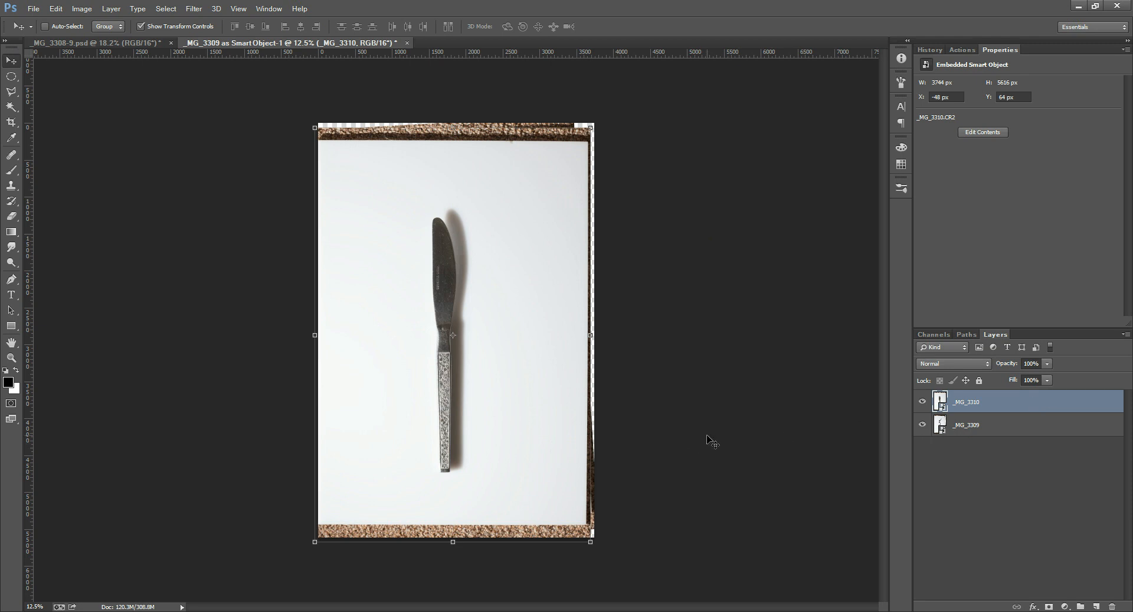
{"action": "mouse_move", "coordinate": [692, 492]}
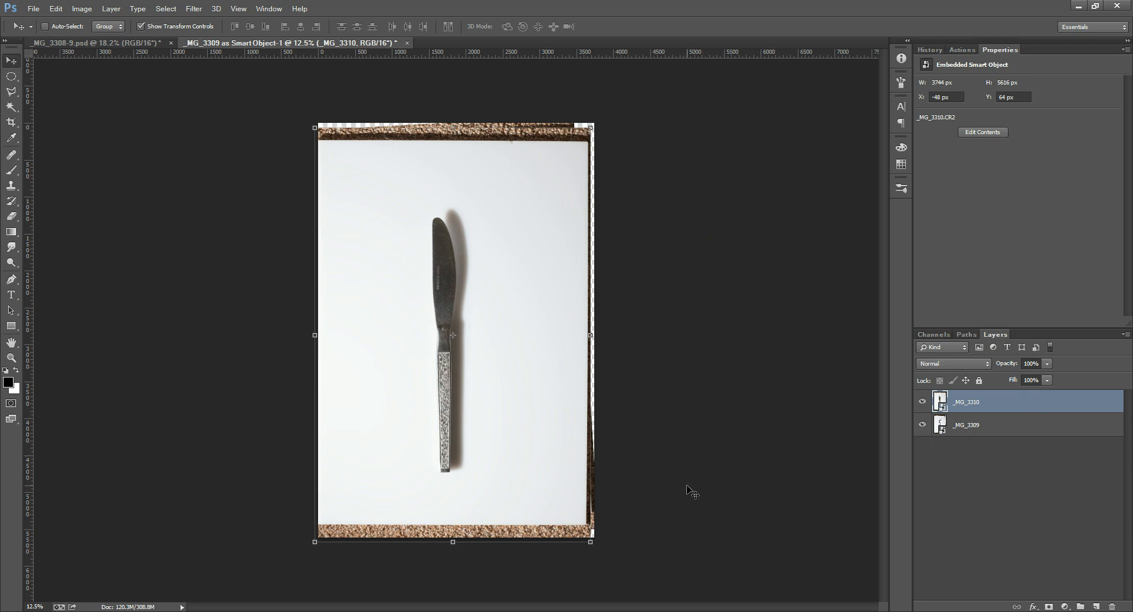
{"action": "mouse_move", "coordinate": [457, 495]}
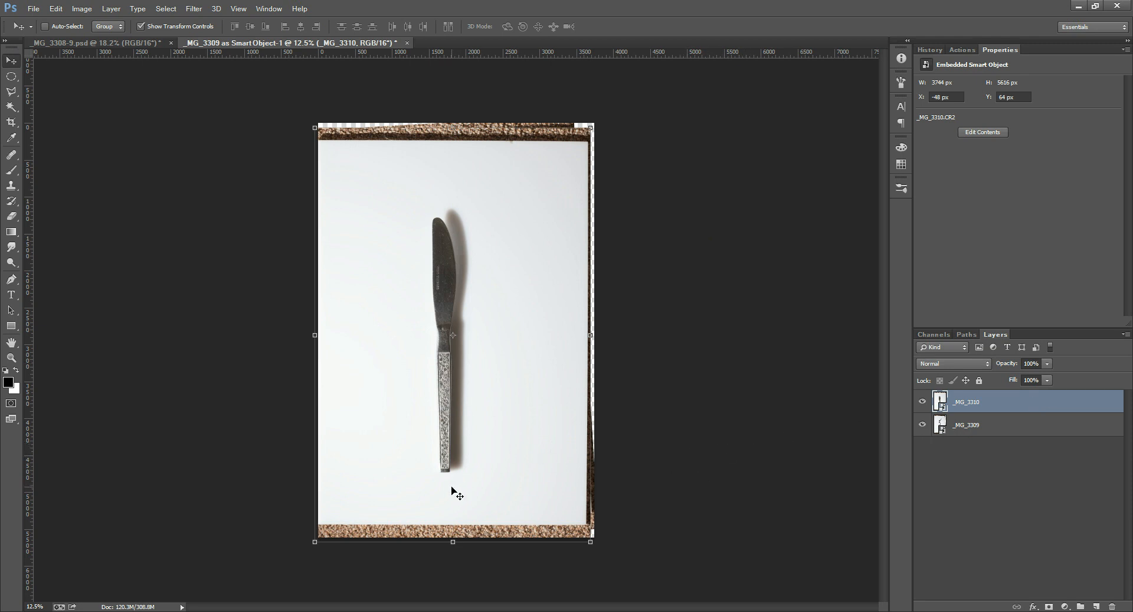
{"action": "mouse_move", "coordinate": [457, 273]}
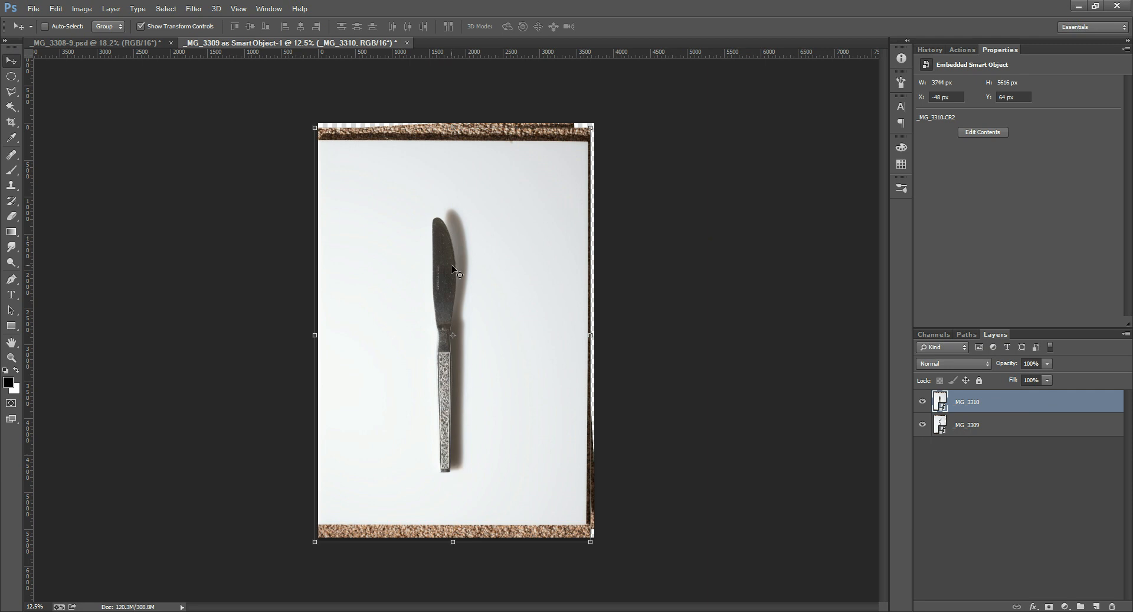
{"action": "left_click", "coordinate": [923, 401]}
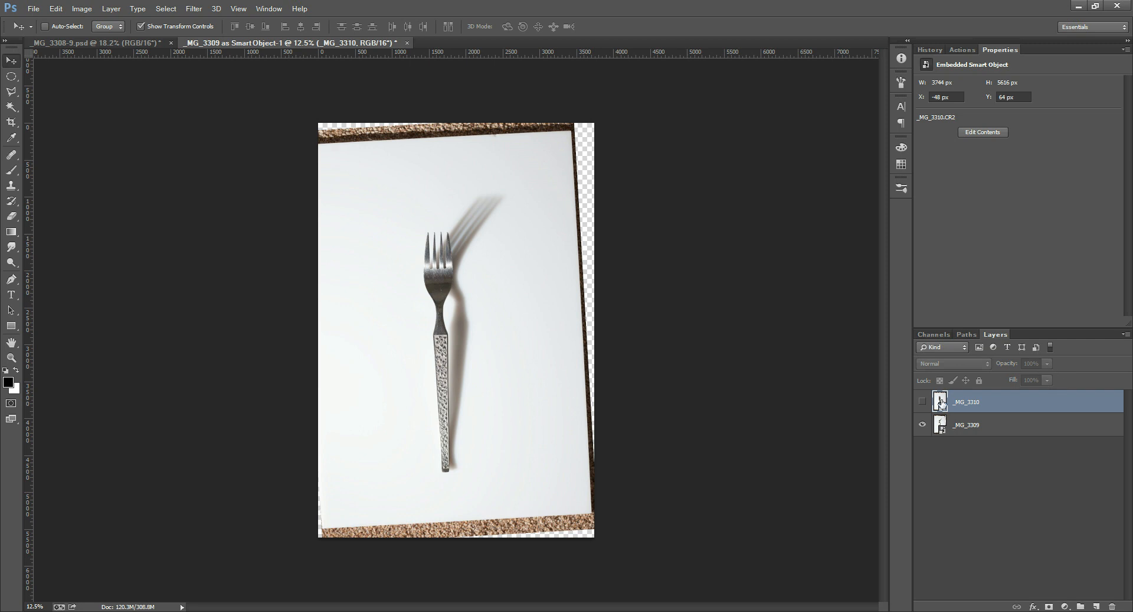
{"action": "left_click", "coordinate": [922, 402]}
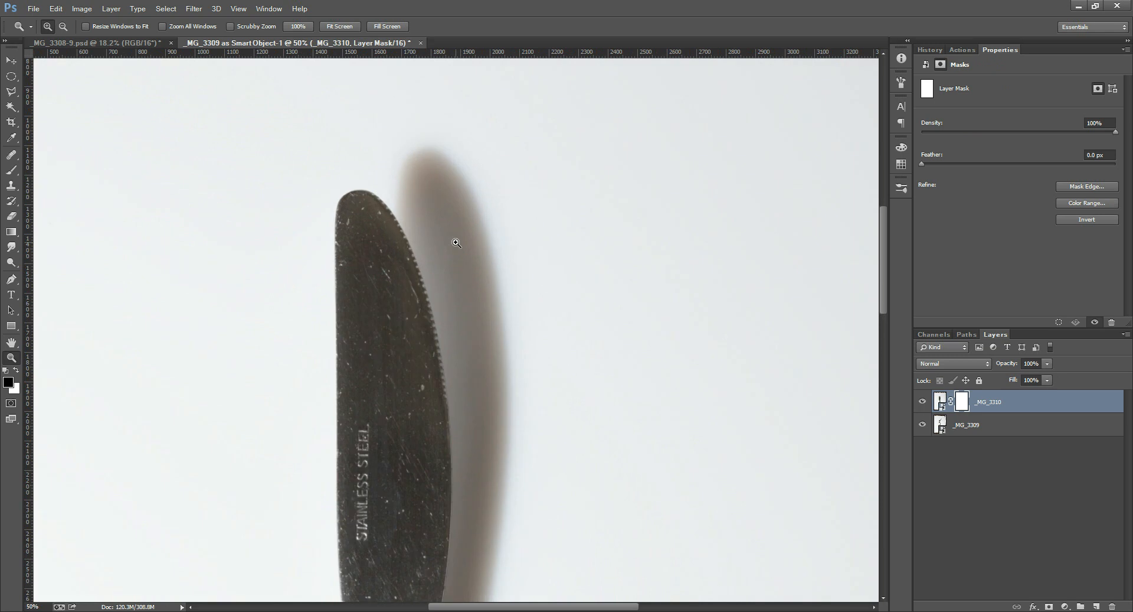
{"action": "left_click", "coordinate": [12, 171]}
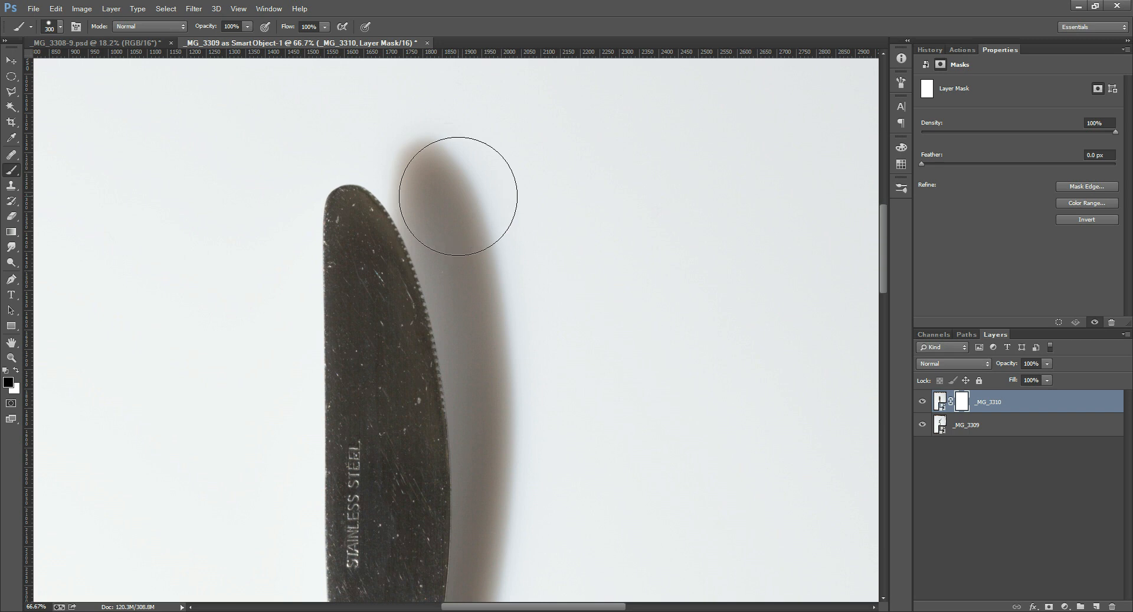
{"action": "left_click_drag", "start_coordinate": [455, 195], "coordinate": [515, 314]}
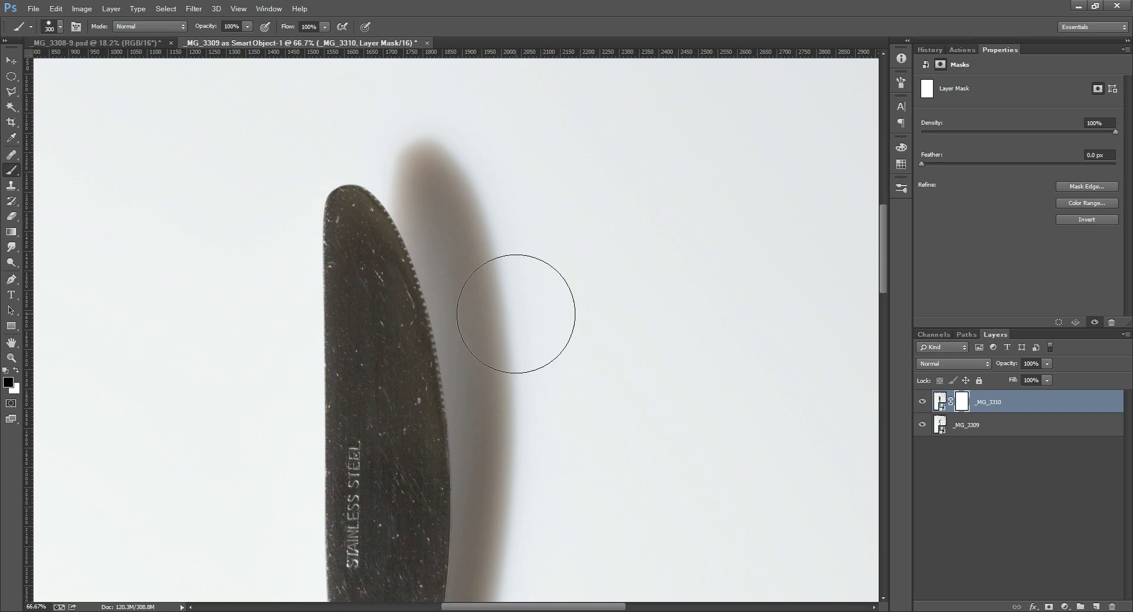
{"action": "left_click", "coordinate": [62, 27]}
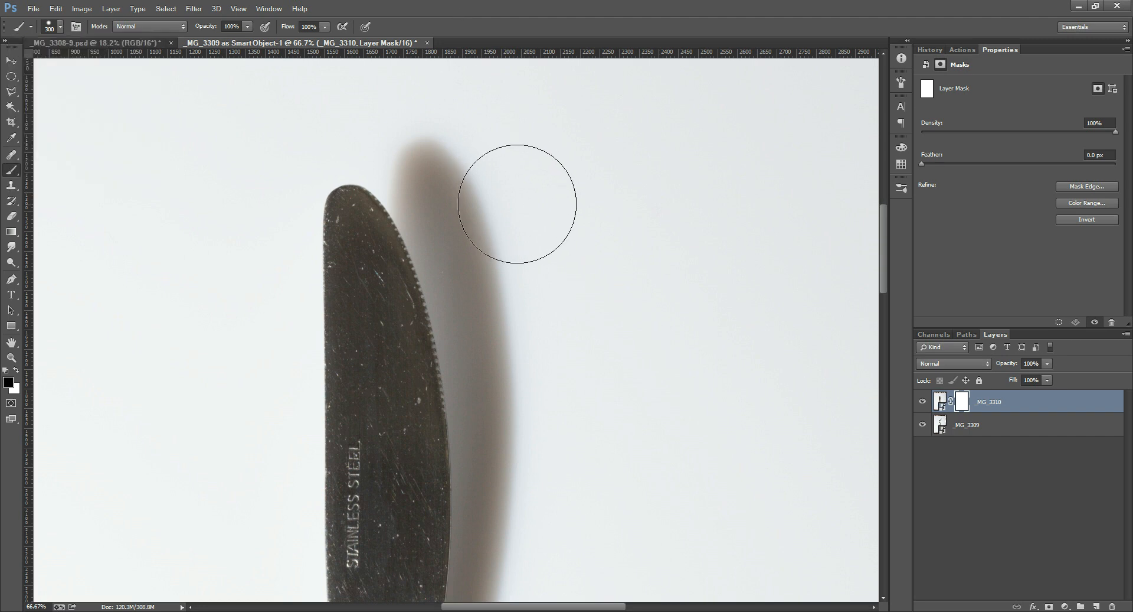
{"action": "mouse_move", "coordinate": [645, 330]}
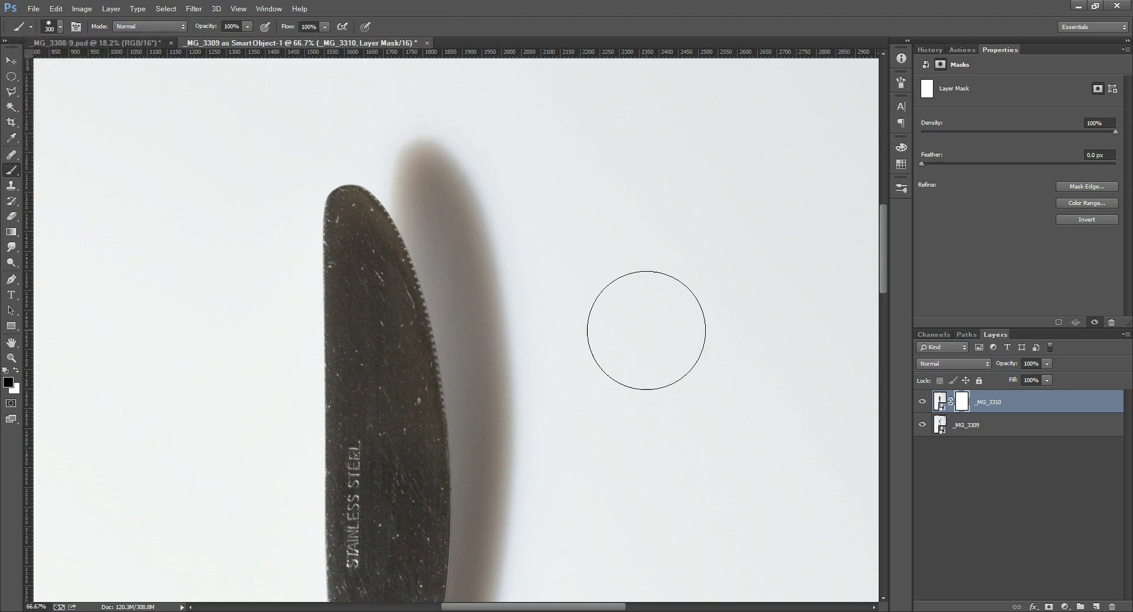
{"action": "mouse_move", "coordinate": [408, 326]}
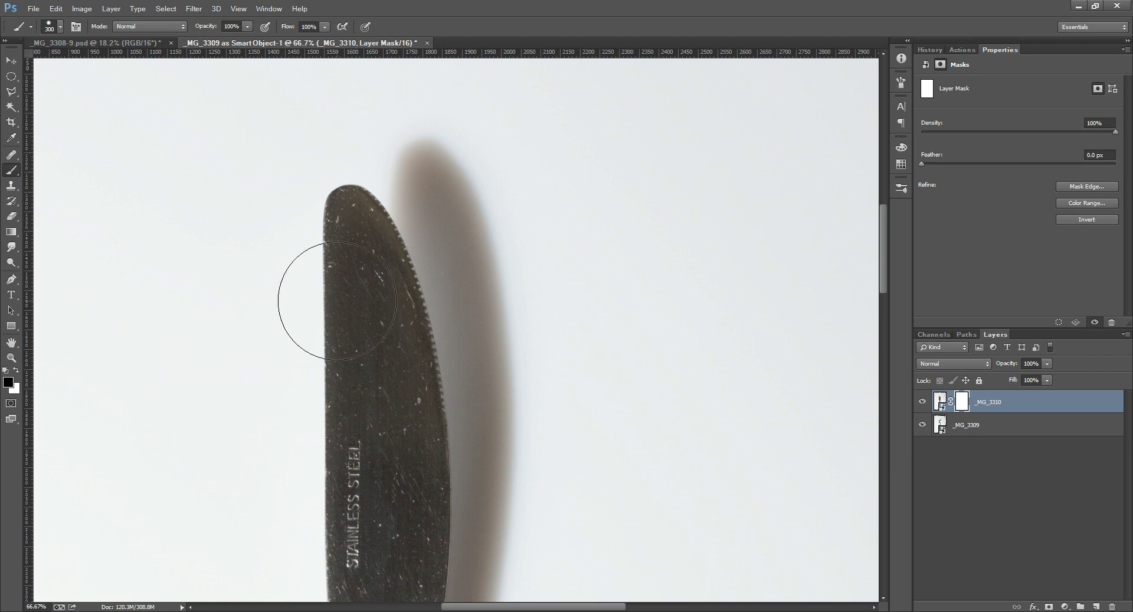
{"action": "mouse_move", "coordinate": [65, 343]}
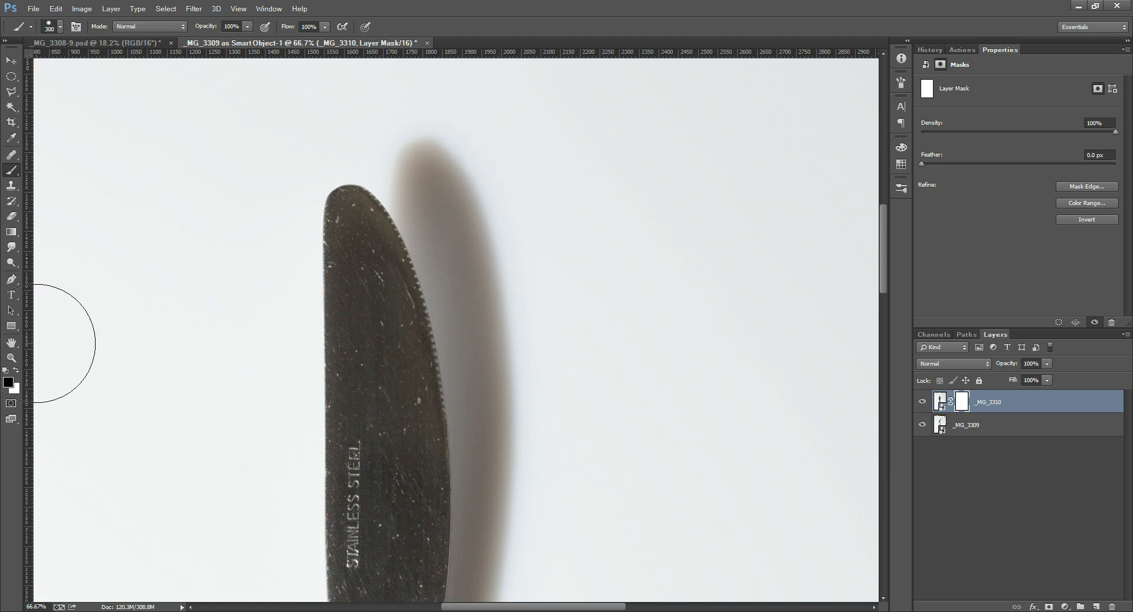
{"action": "left_click", "coordinate": [58, 27]}
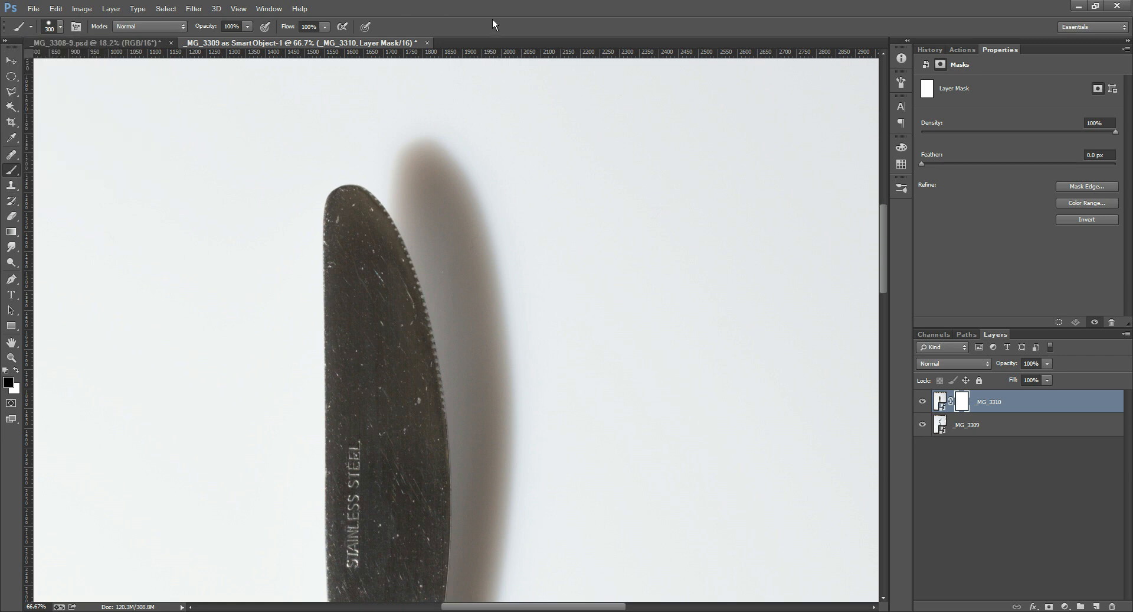
{"action": "mouse_move", "coordinate": [326, 415]}
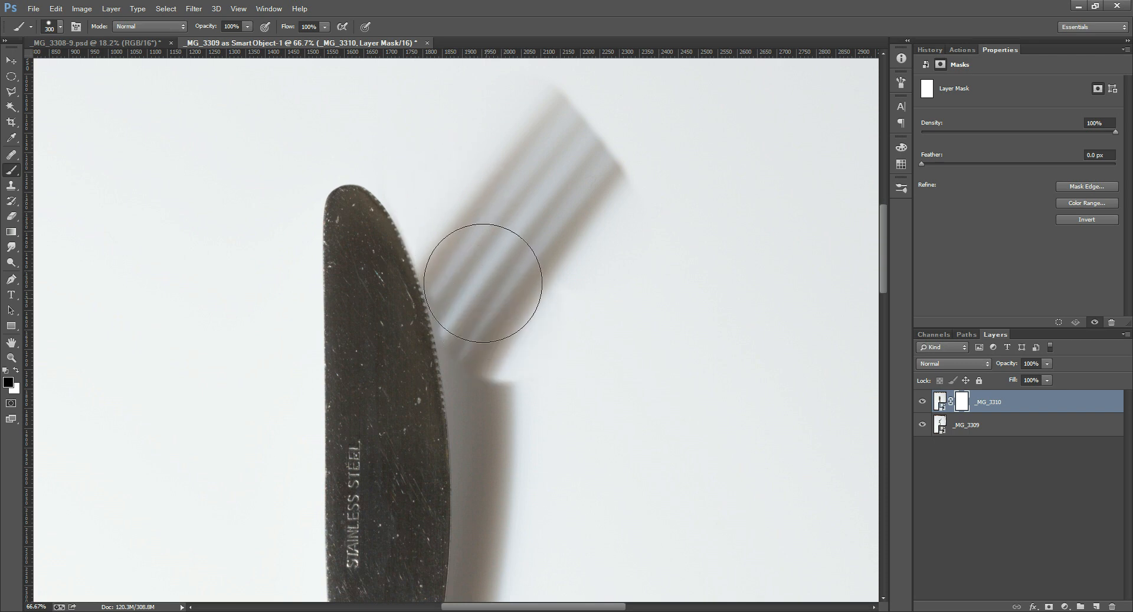
Step: Brush the mask to reveal the fork tines' shadow and hide the knife shadow by the blade
{"action": "left_click_drag", "start_coordinate": [483, 282], "coordinate": [507, 384]}
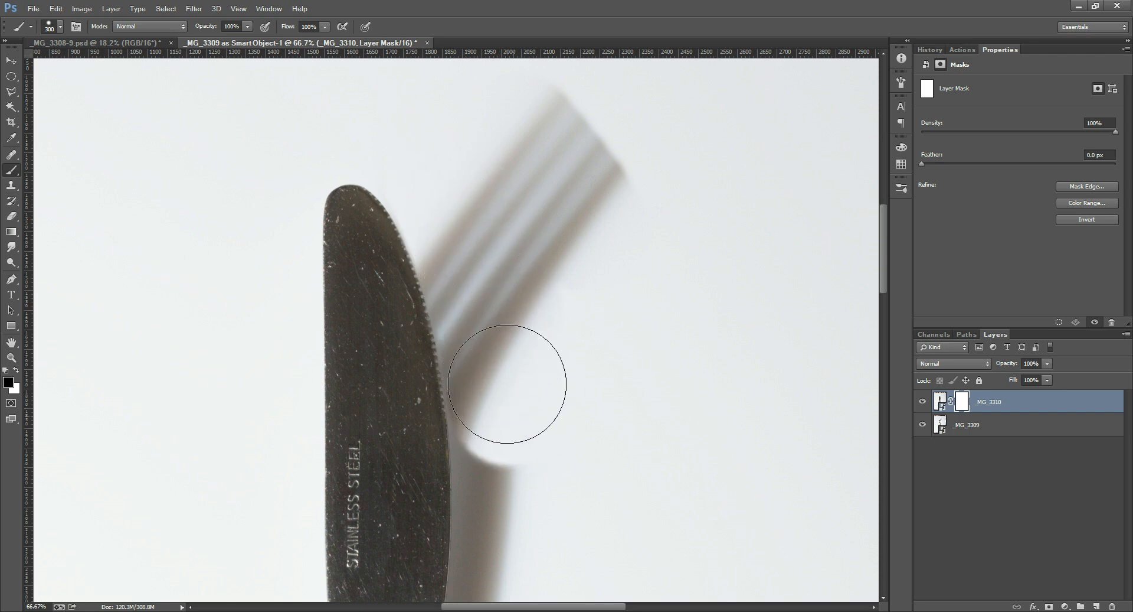
{"action": "left_click_drag", "start_coordinate": [506, 381], "coordinate": [506, 437]}
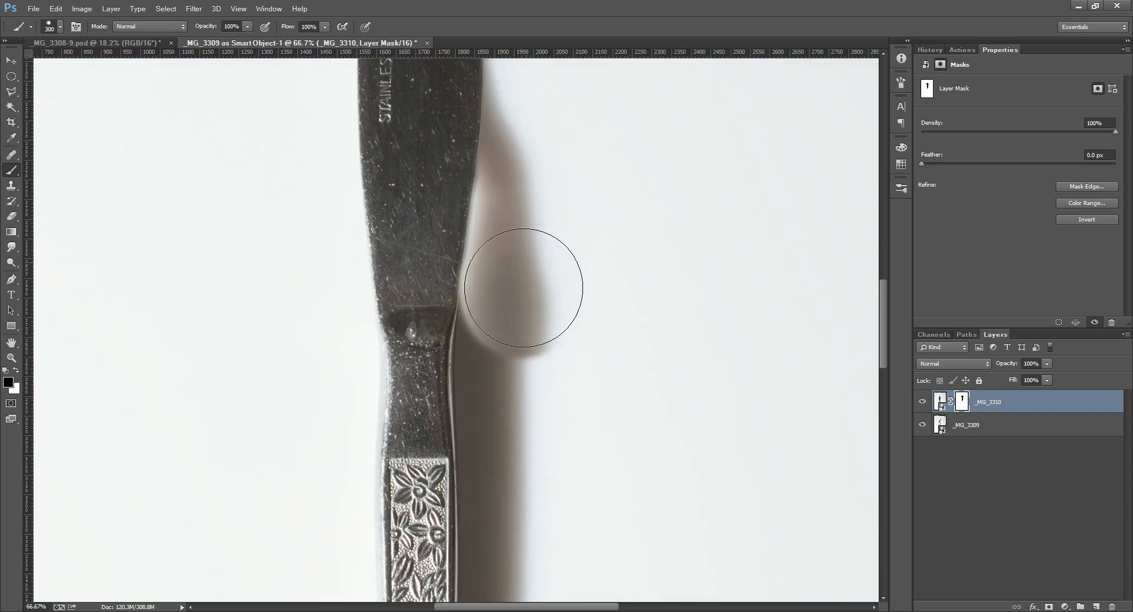
{"action": "left_click_drag", "start_coordinate": [524, 287], "coordinate": [513, 357]}
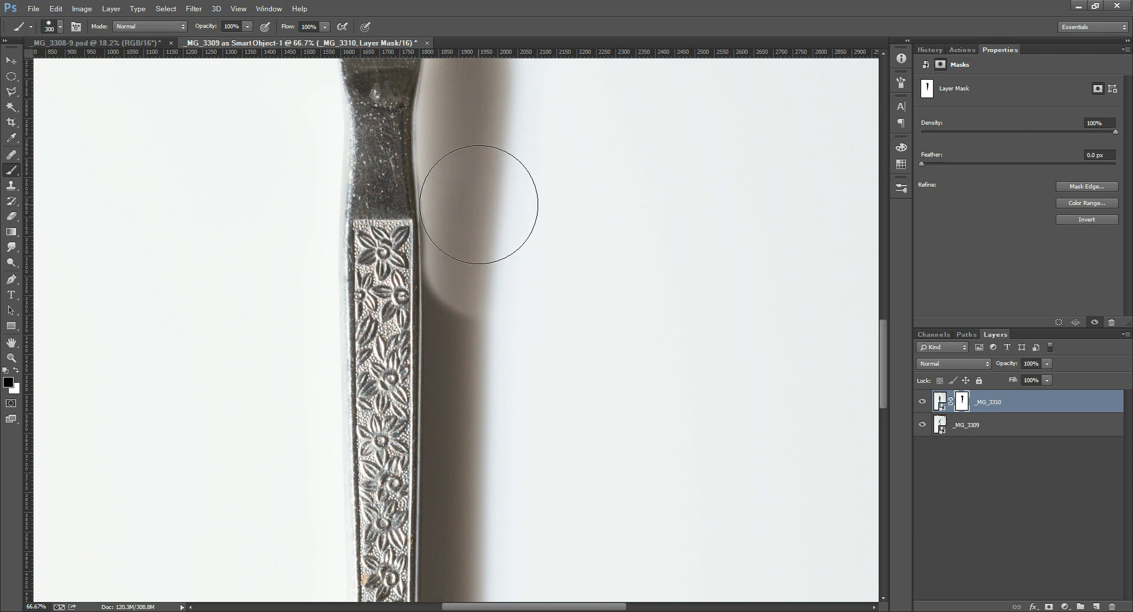
Step: Brush away the knife shadow along the handle and pan to the blade tip
{"action": "left_click_drag", "start_coordinate": [481, 201], "coordinate": [484, 214]}
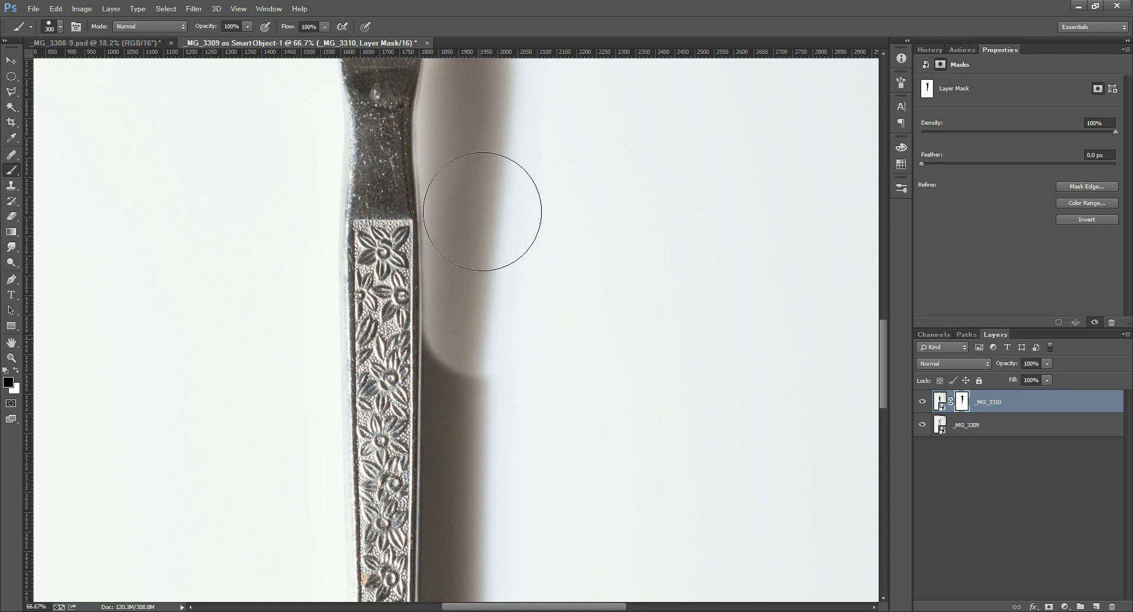
{"action": "mouse_move", "coordinate": [483, 374]}
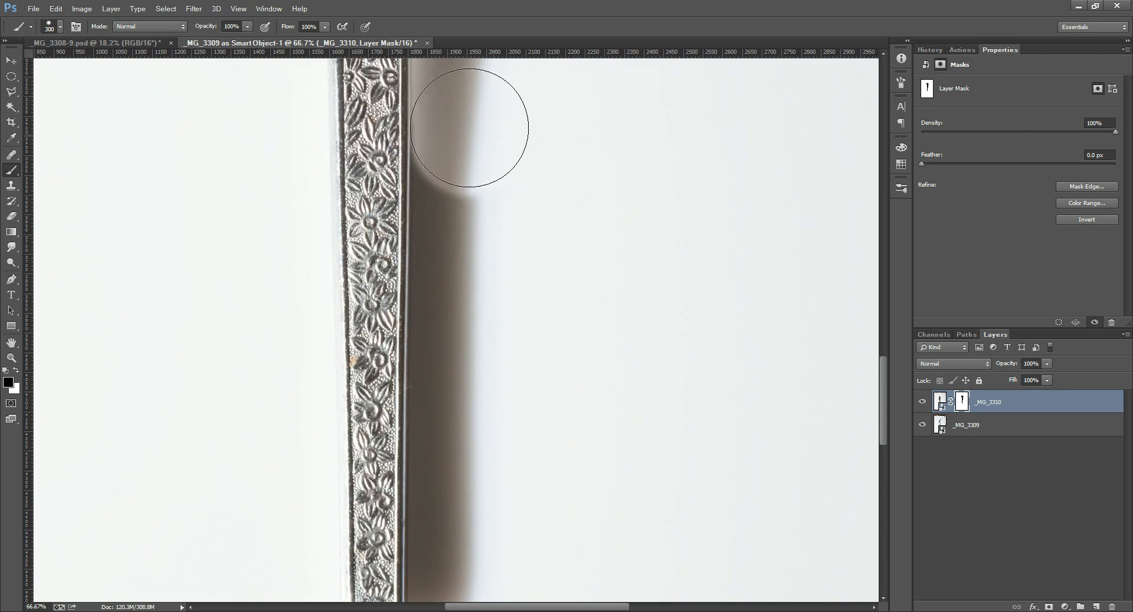
{"action": "mouse_move", "coordinate": [463, 538]}
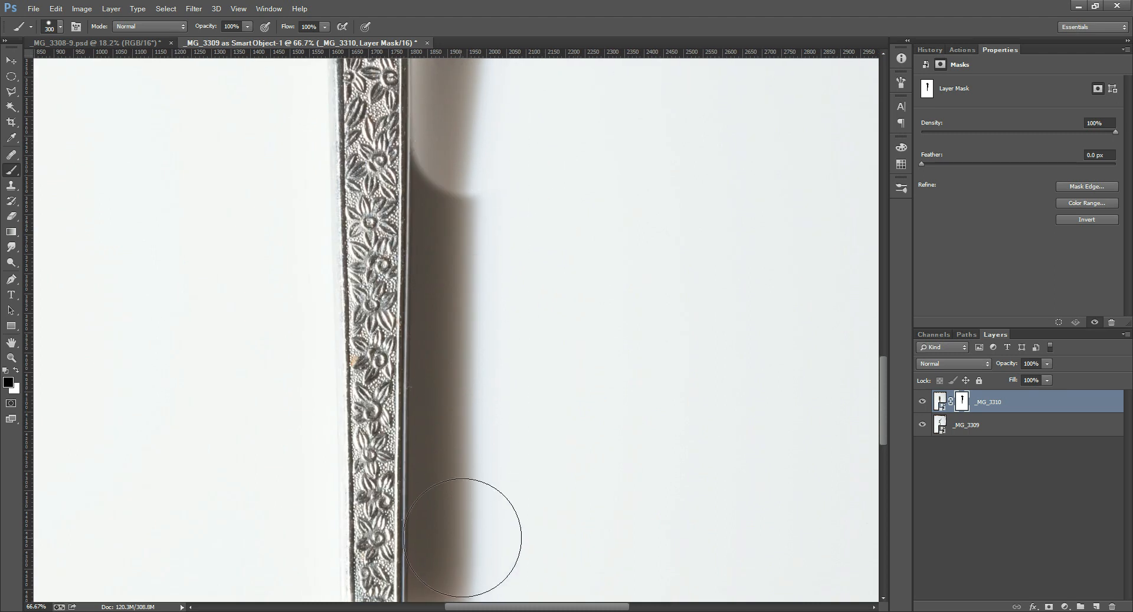
{"action": "left_click_drag", "start_coordinate": [465, 537], "coordinate": [474, 517]}
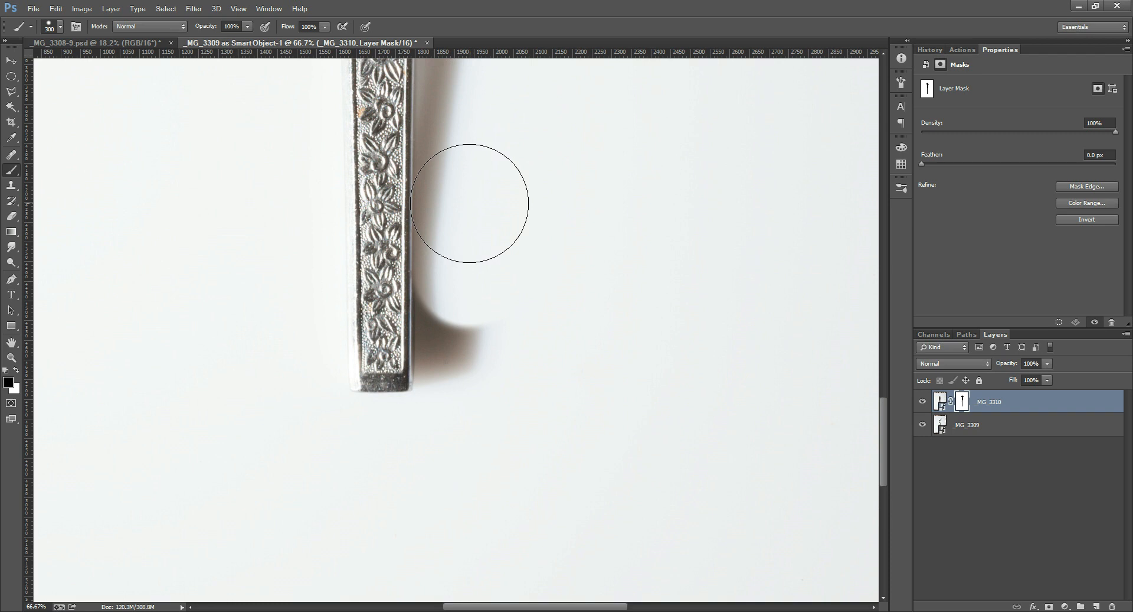
{"action": "mouse_move", "coordinate": [472, 395]}
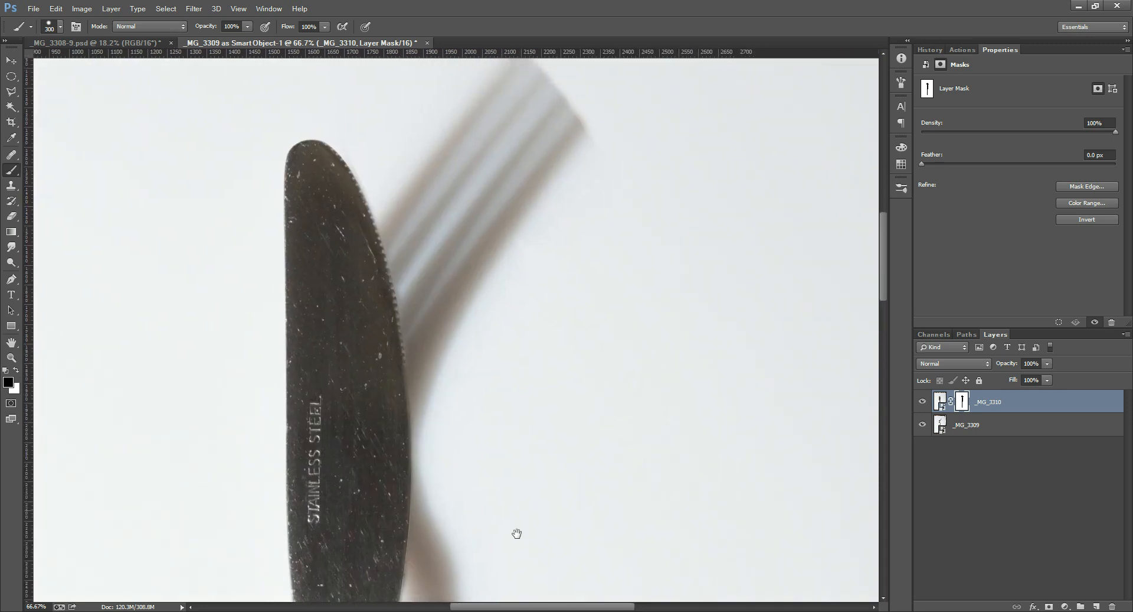
{"action": "left_click_drag", "start_coordinate": [517, 533], "coordinate": [538, 398]}
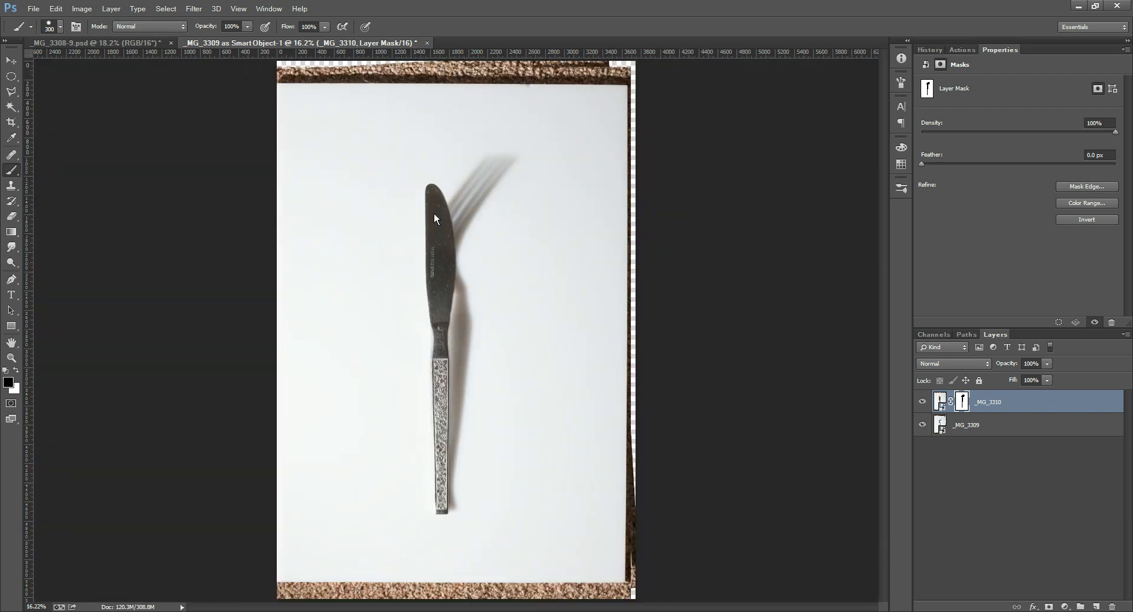
{"action": "mouse_move", "coordinate": [66, 160]}
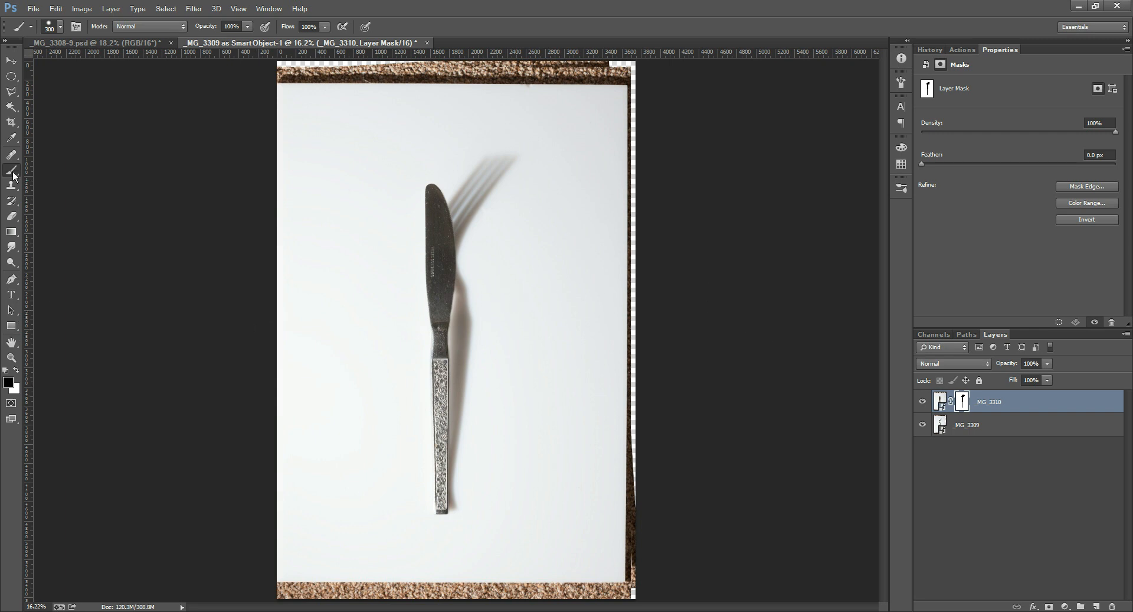
Step: Fit the whole composite on screen and choose the Crop tool
{"action": "left_click", "coordinate": [11, 122]}
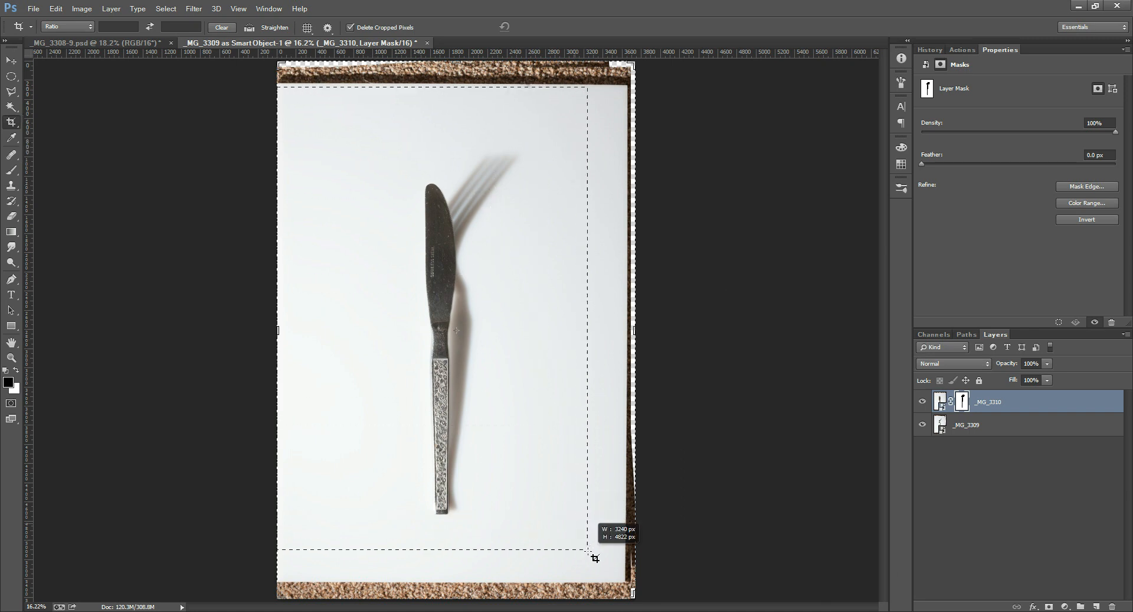
Step: Crop the photo inside the brown textured border and commit the crop
{"action": "left_click_drag", "start_coordinate": [594, 557], "coordinate": [627, 580]}
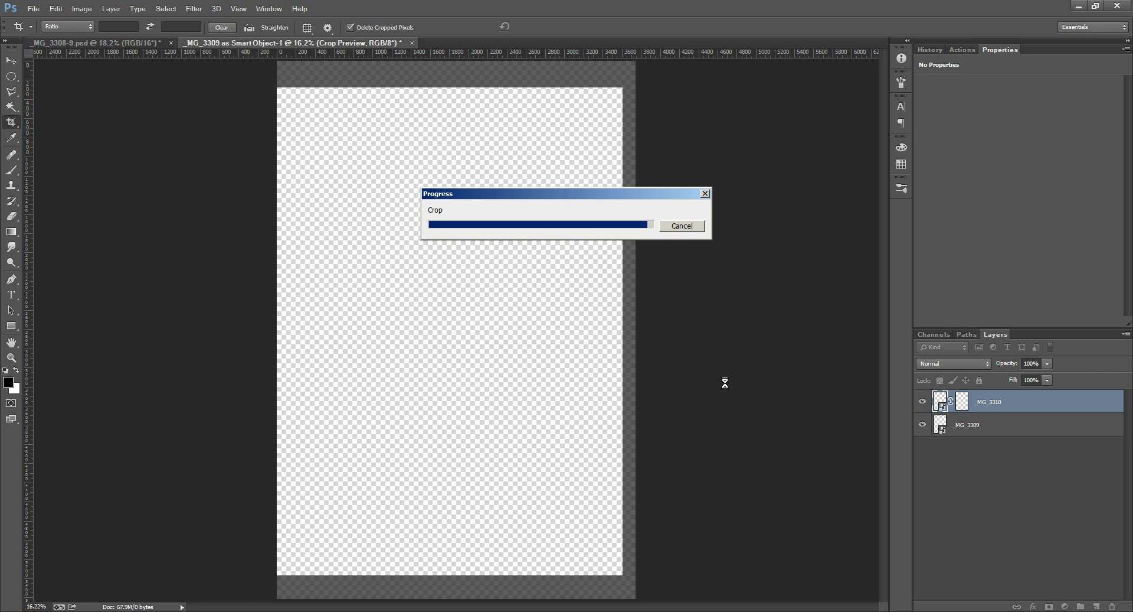
{"action": "mouse_move", "coordinate": [719, 356]}
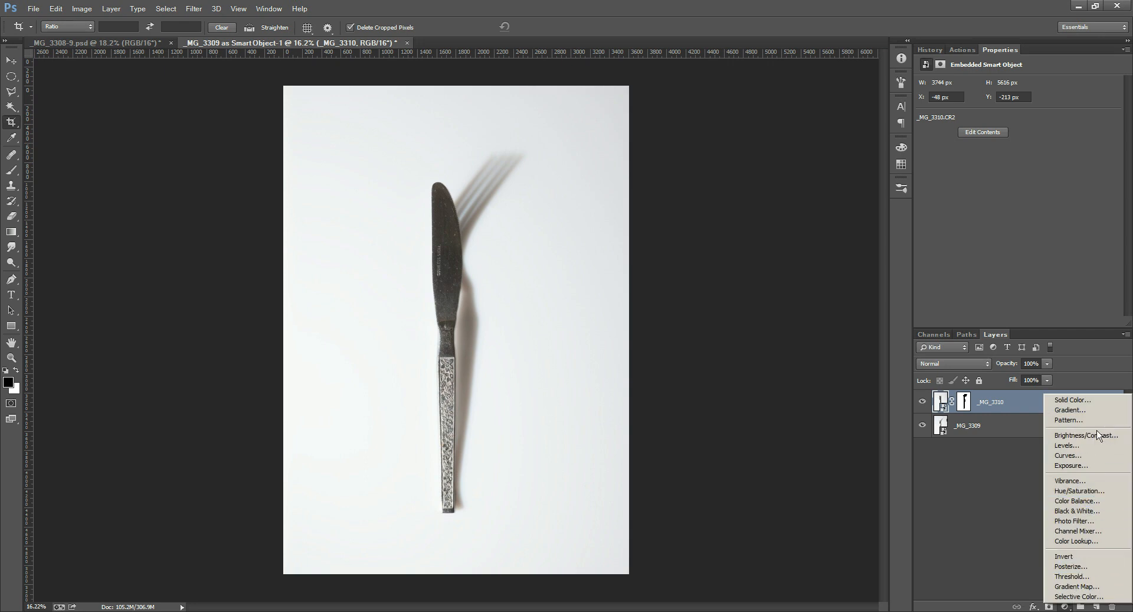
{"action": "mouse_move", "coordinate": [1089, 412]}
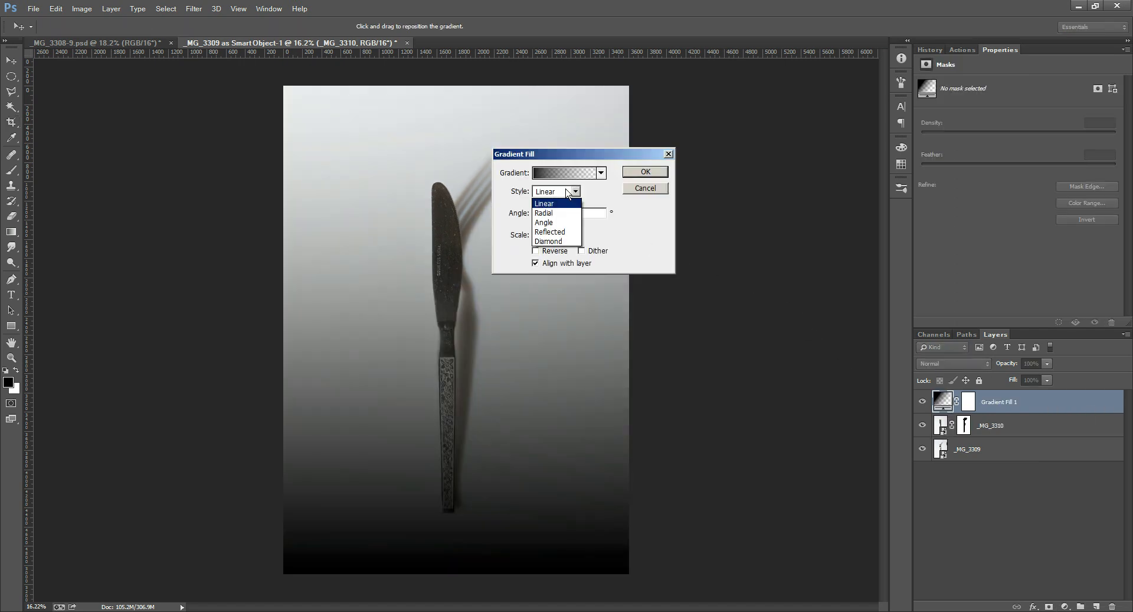
Step: Add a reversed Radial gradient fill layer at 159% scale for a dark-edged vignette
{"action": "left_click", "coordinate": [543, 212]}
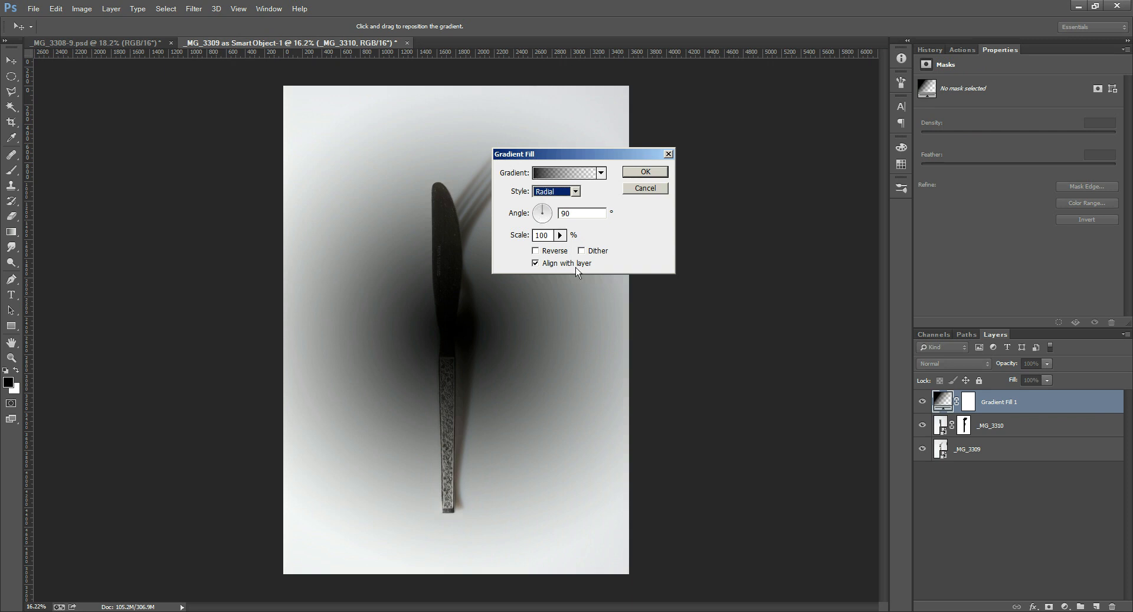
{"action": "left_click", "coordinate": [536, 250]}
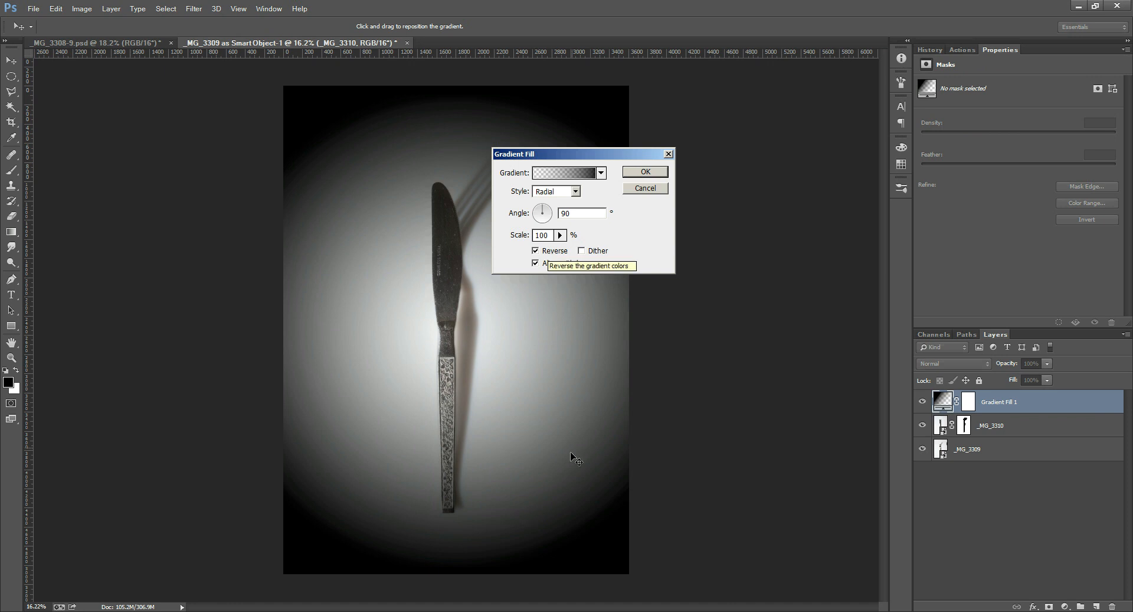
{"action": "mouse_move", "coordinate": [488, 390]}
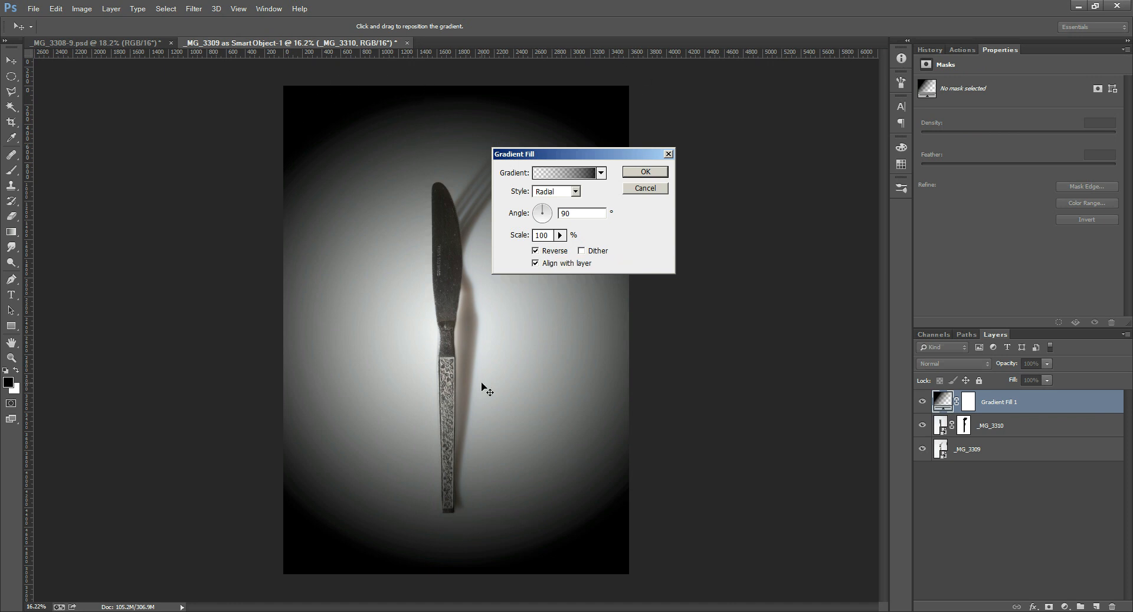
{"action": "mouse_move", "coordinate": [497, 304]}
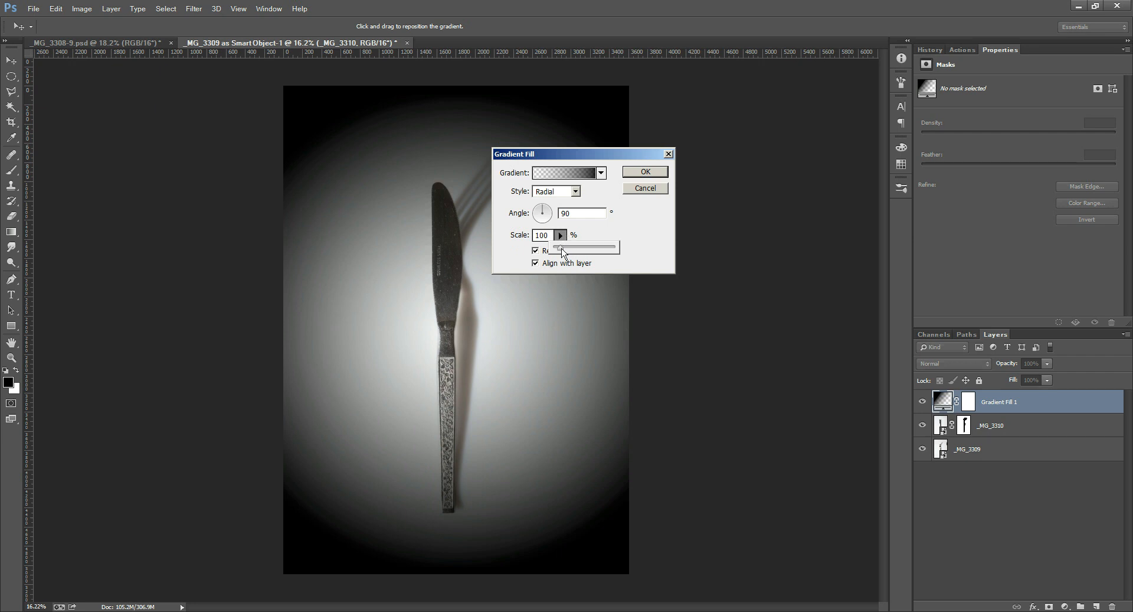
{"action": "left_click_drag", "start_coordinate": [562, 249], "coordinate": [582, 249]}
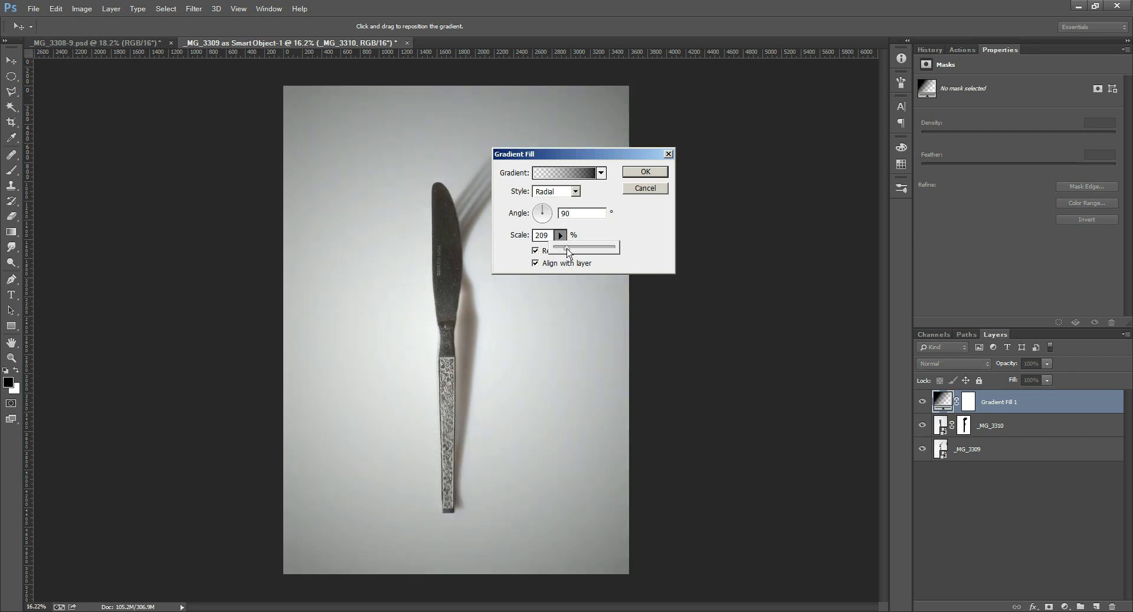
{"action": "left_click_drag", "start_coordinate": [589, 249], "coordinate": [564, 250]}
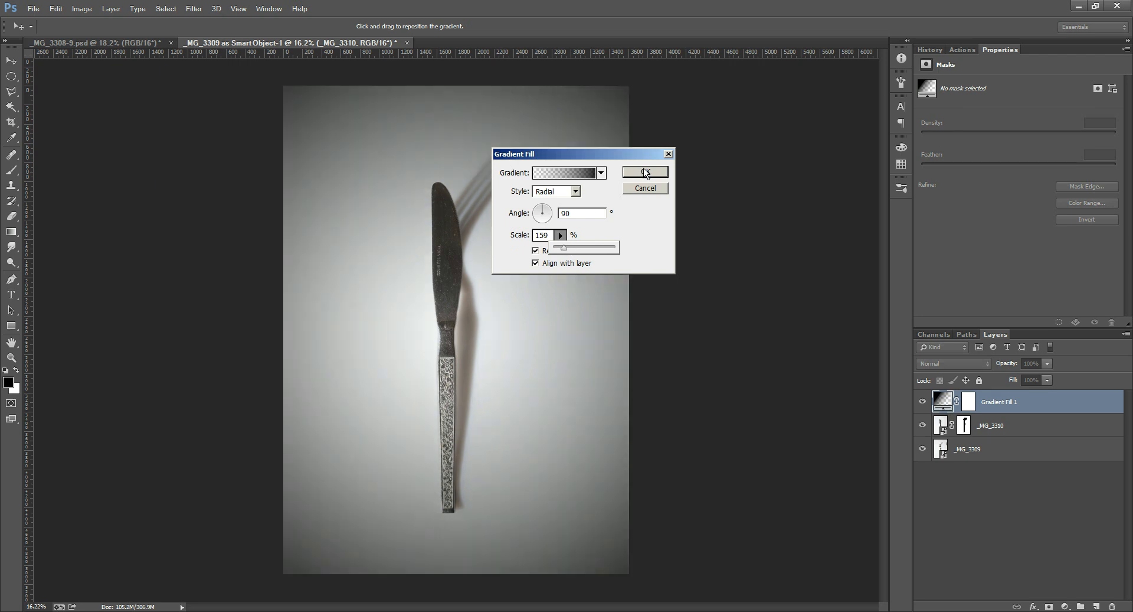
{"action": "left_click", "coordinate": [644, 172]}
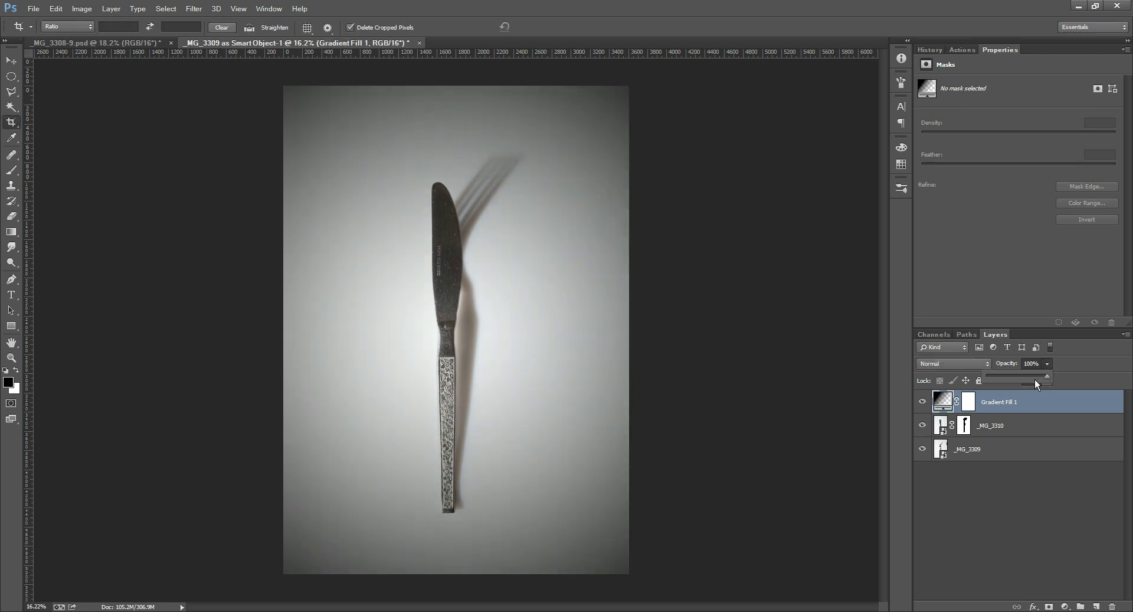
Step: Lower the vignette layer to 68% opacity and fine-tune Gradient Fill 1 scale around 159%
{"action": "left_click_drag", "start_coordinate": [1035, 378], "coordinate": [1028, 378]}
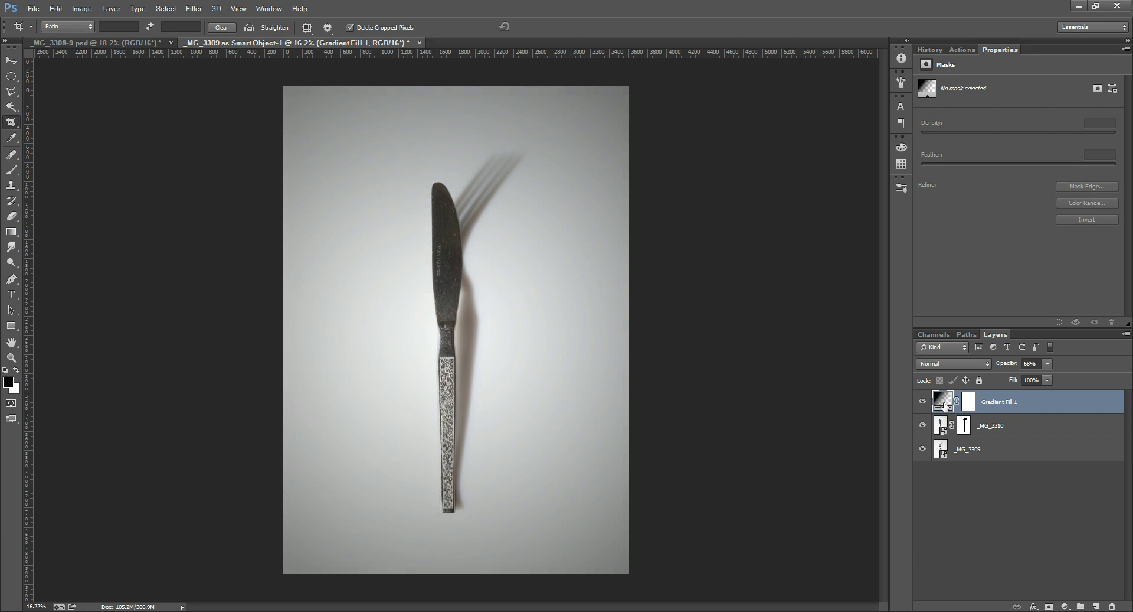
{"action": "double_click", "coordinate": [942, 401]}
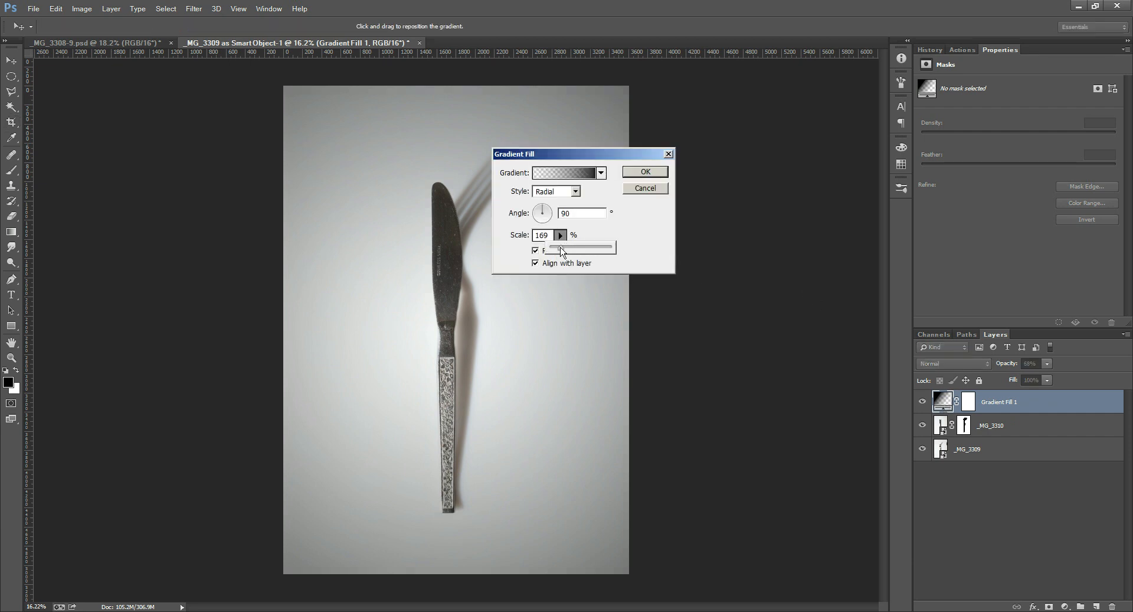
{"action": "left_click_drag", "start_coordinate": [563, 247], "coordinate": [566, 248]}
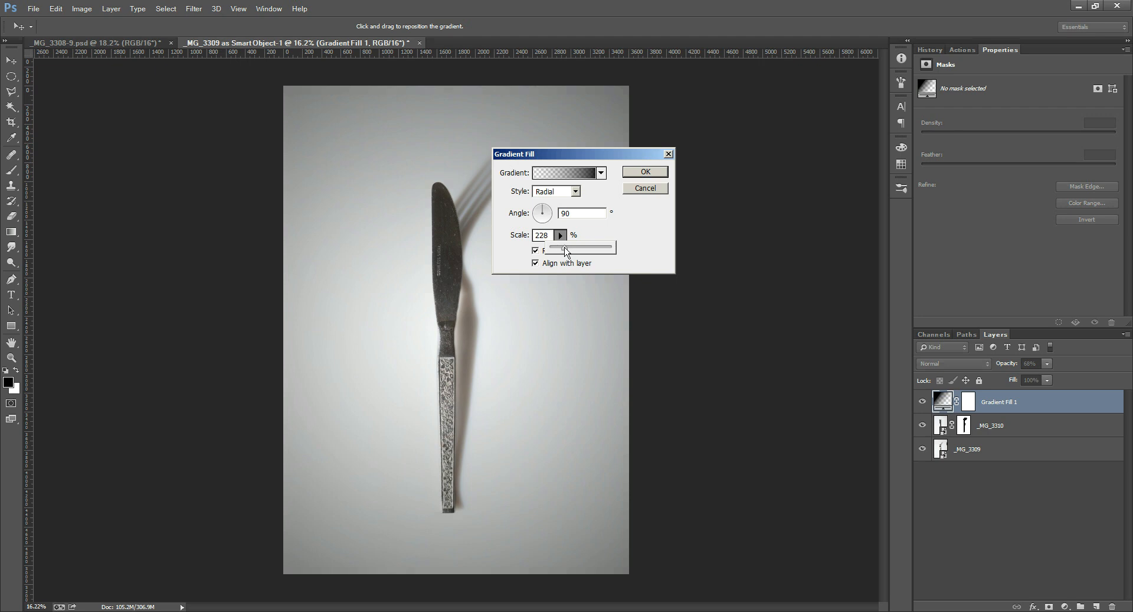
{"action": "left_click_drag", "start_coordinate": [568, 248], "coordinate": [566, 247]}
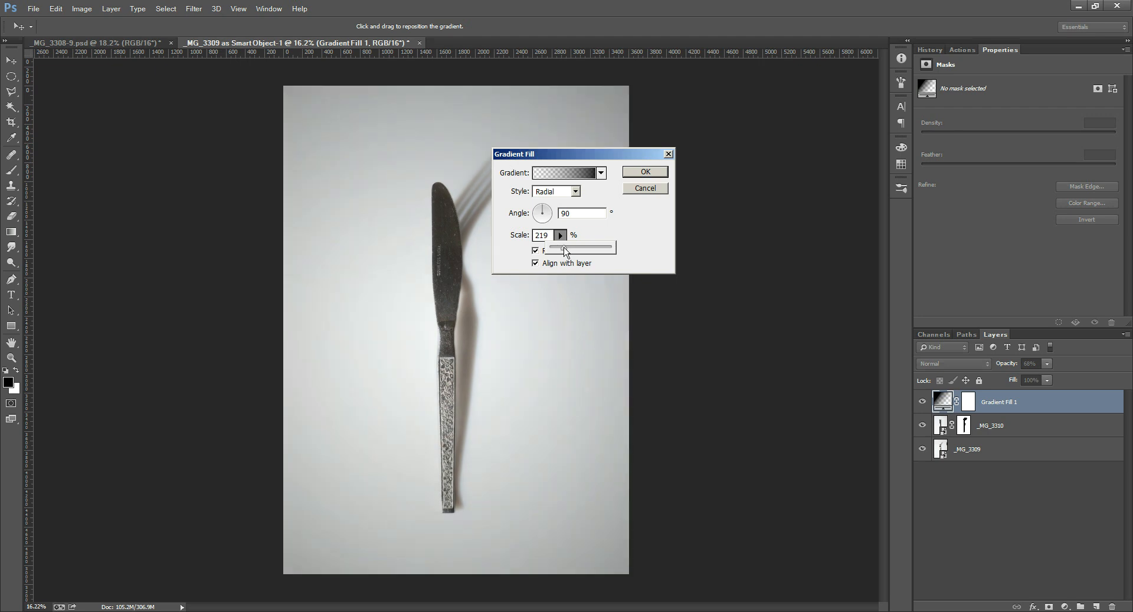
{"action": "left_click_drag", "start_coordinate": [565, 248], "coordinate": [560, 248]}
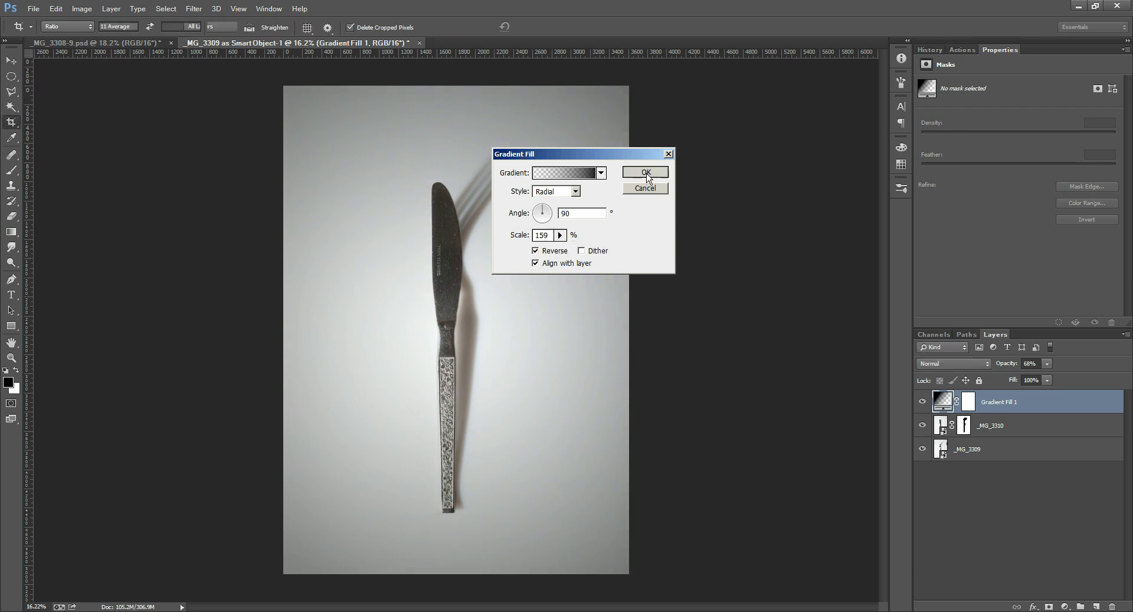
{"action": "left_click", "coordinate": [645, 173]}
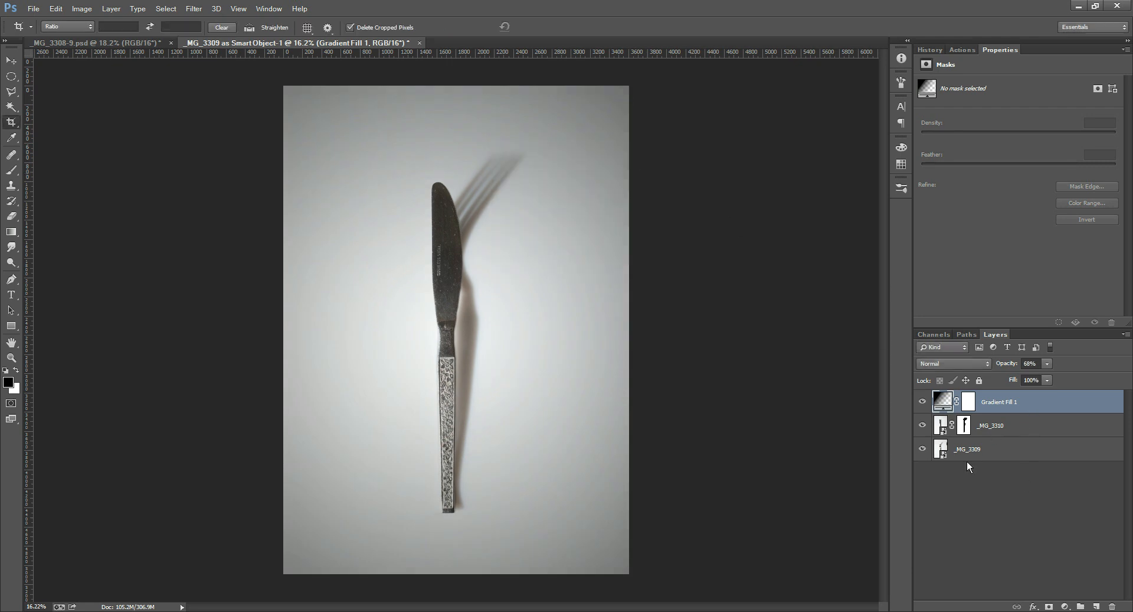
Step: In Camera Raw for _MG_3310, use Spot Removal in Heal mode to clean a speck off the blade
{"action": "left_click", "coordinate": [992, 425]}
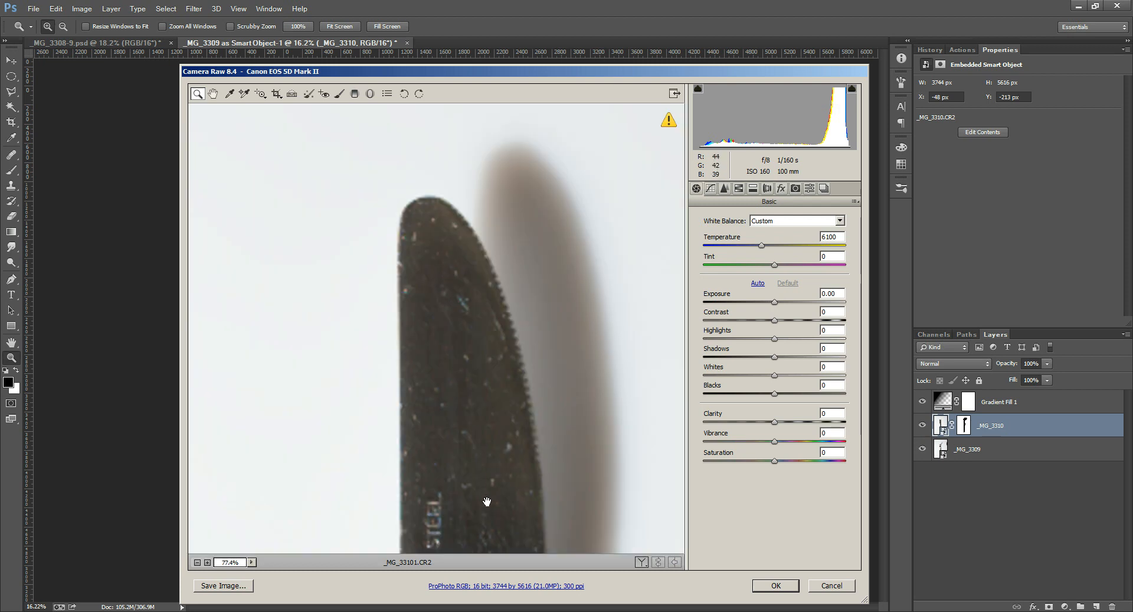
{"action": "left_click", "coordinate": [308, 94]}
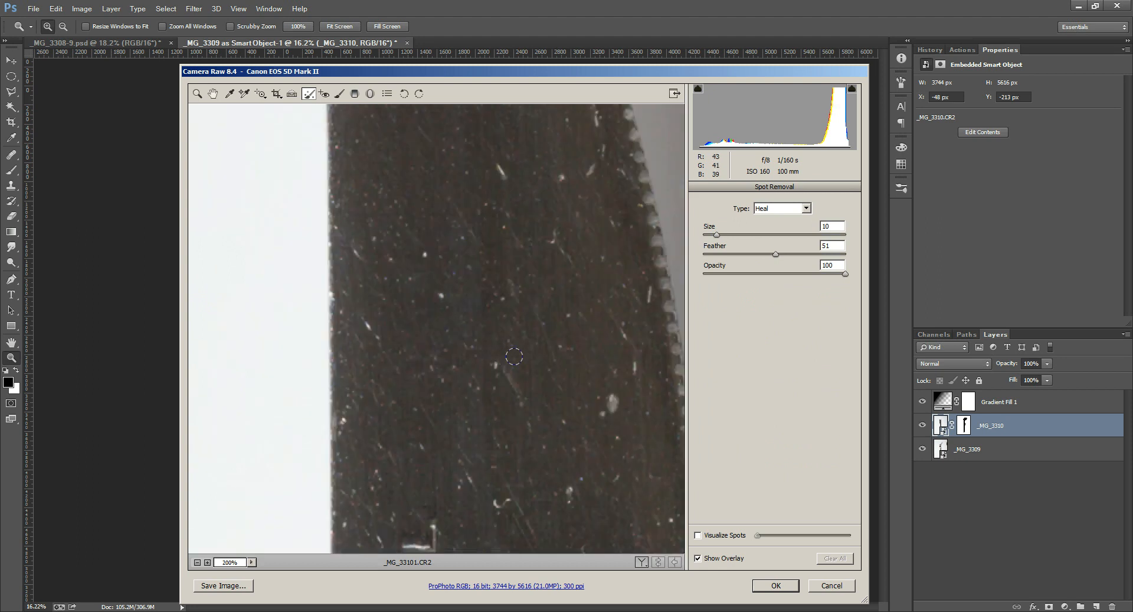
{"action": "mouse_move", "coordinate": [613, 397]}
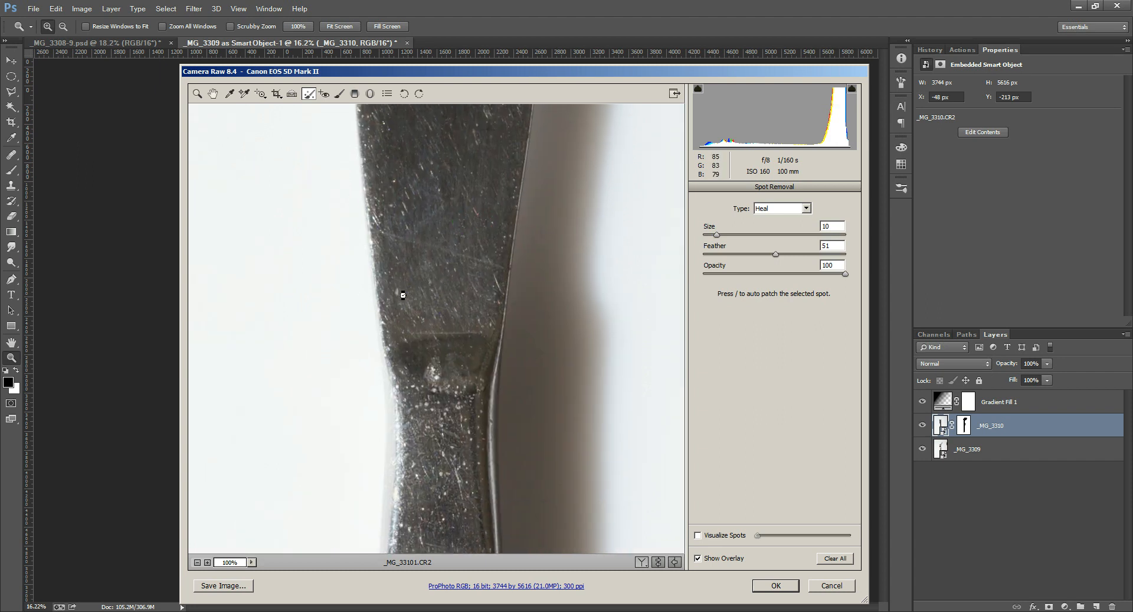
{"action": "left_click", "coordinate": [434, 370]}
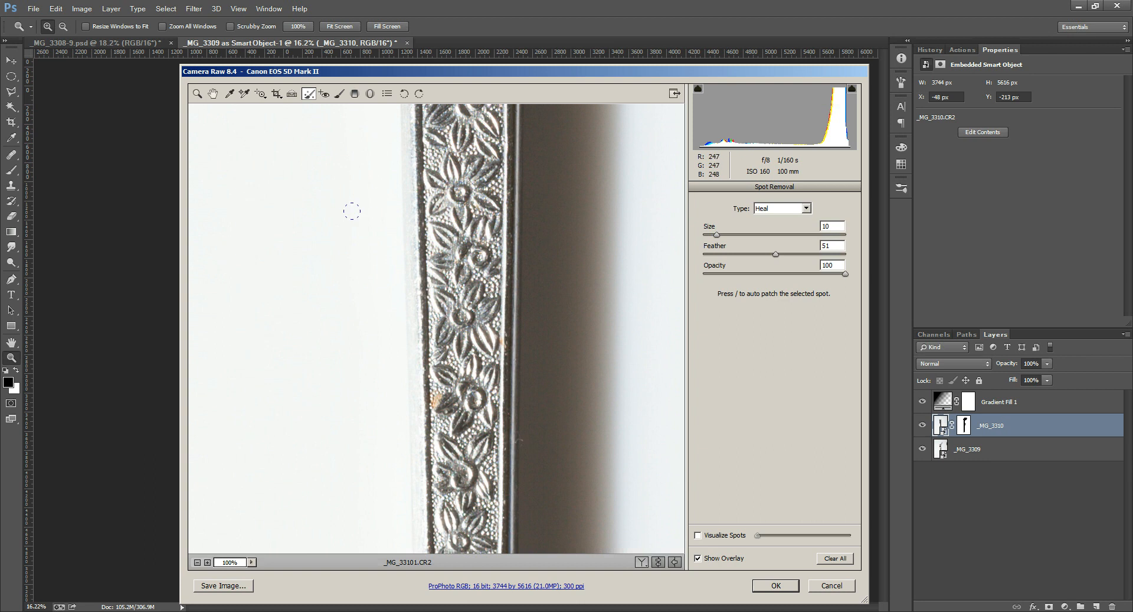
Step: Brush a -100 Saturation adjustment over the knife in Camera Raw and apply the edits with OK
{"action": "left_click", "coordinate": [340, 94]}
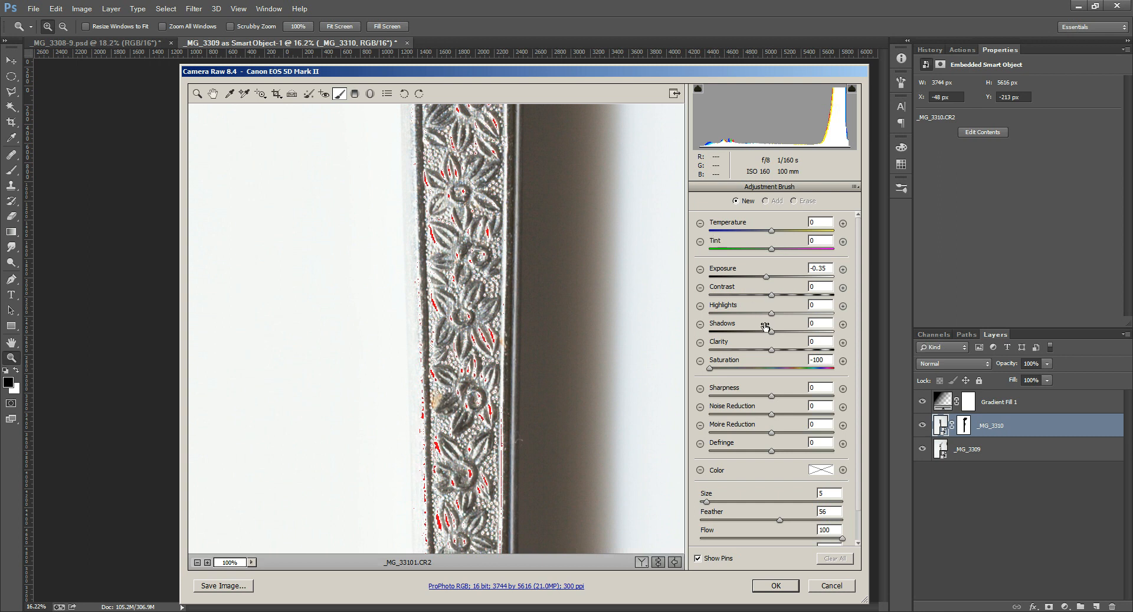
{"action": "mouse_move", "coordinate": [421, 120]}
{"action": "type", "text": "0"}
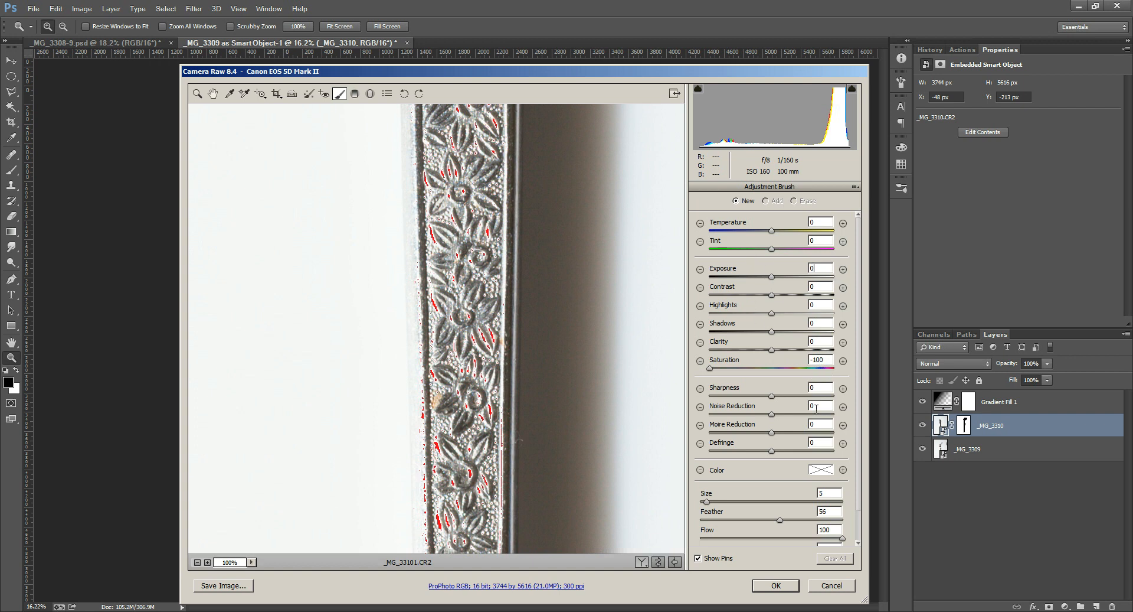
{"action": "mouse_move", "coordinate": [602, 402]}
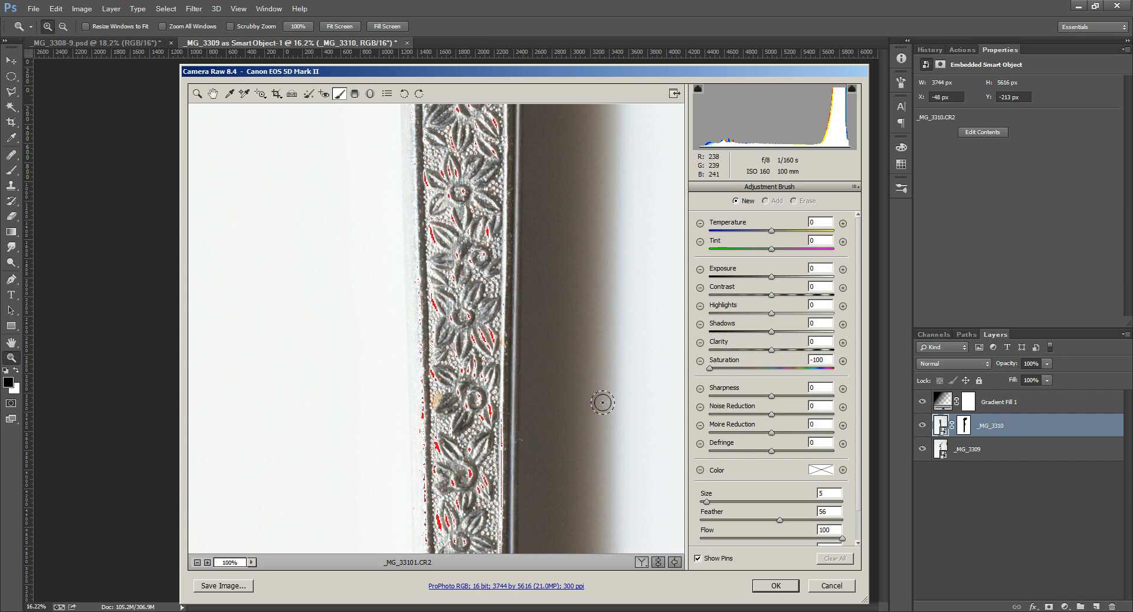
{"action": "left_click", "coordinate": [439, 406]}
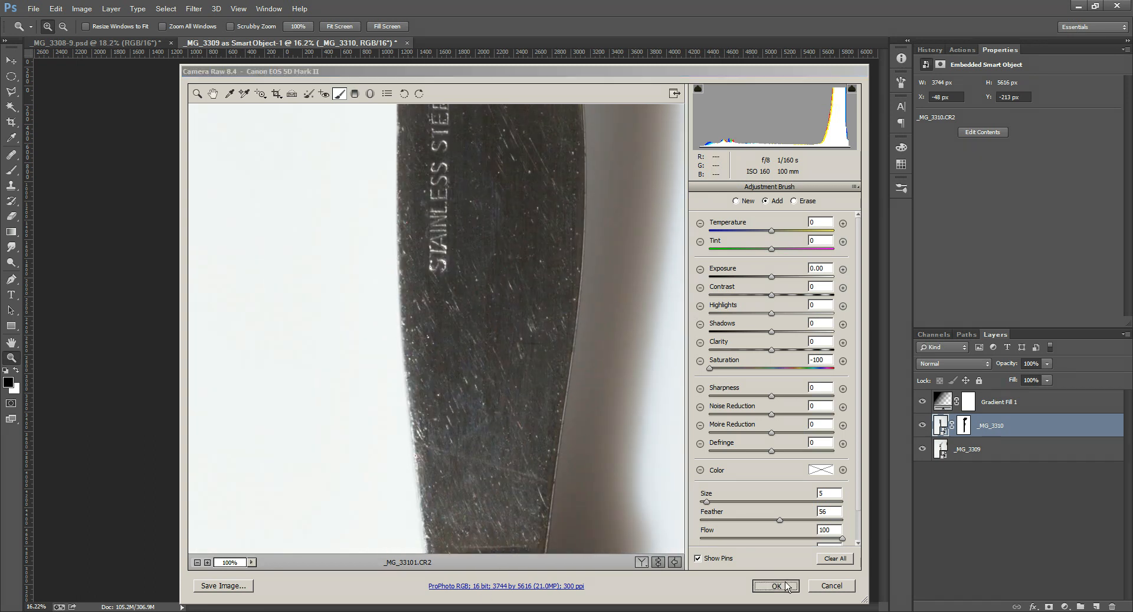
{"action": "left_click", "coordinate": [770, 586]}
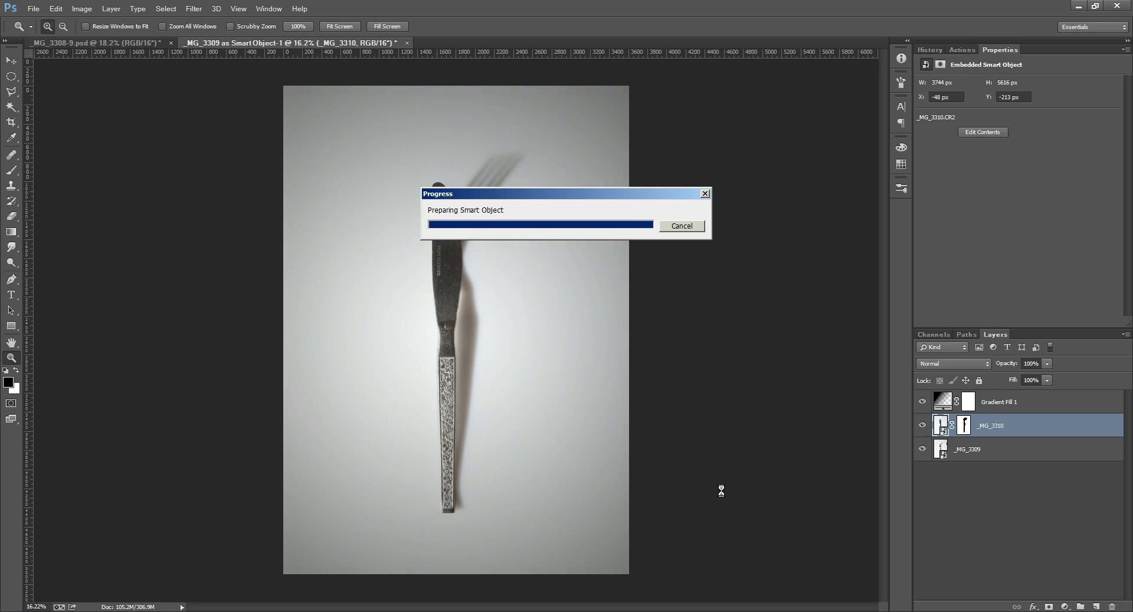
{"action": "mouse_move", "coordinate": [721, 486]}
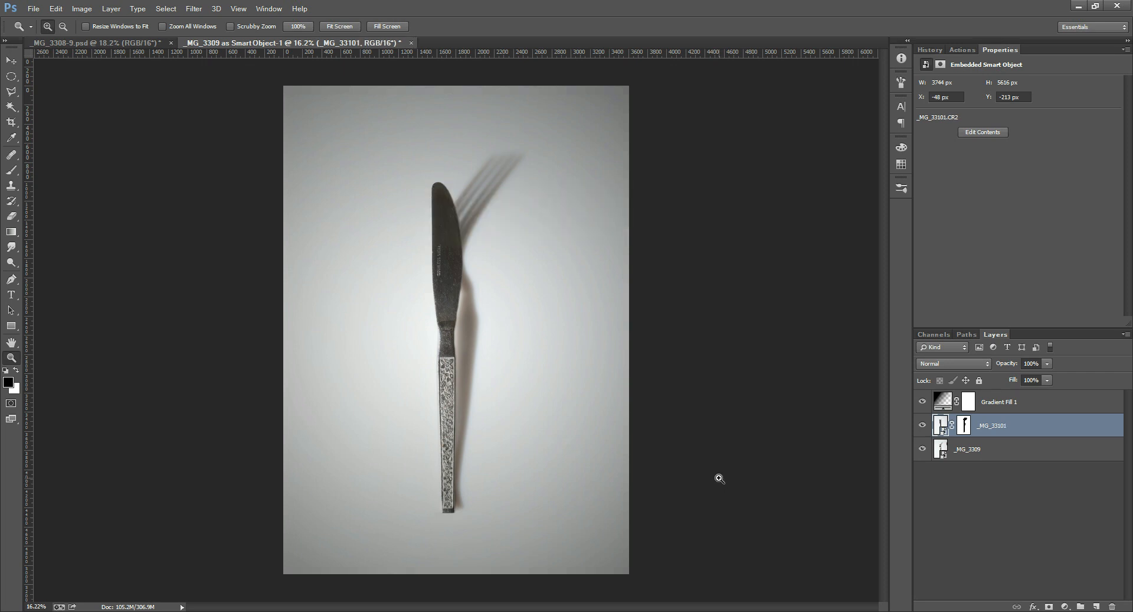
Step: Add a Hue/Saturation layer above Gradient Fill 1 at -100 saturation and toggle it to compare
{"action": "left_click", "coordinate": [1064, 607]}
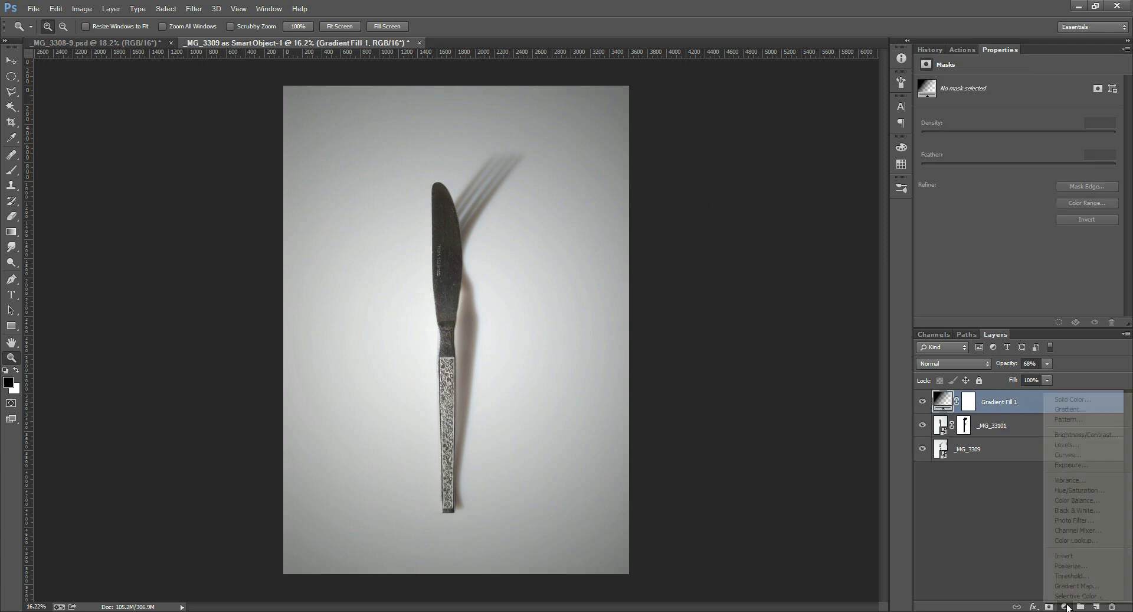
{"action": "left_click", "coordinate": [1078, 490]}
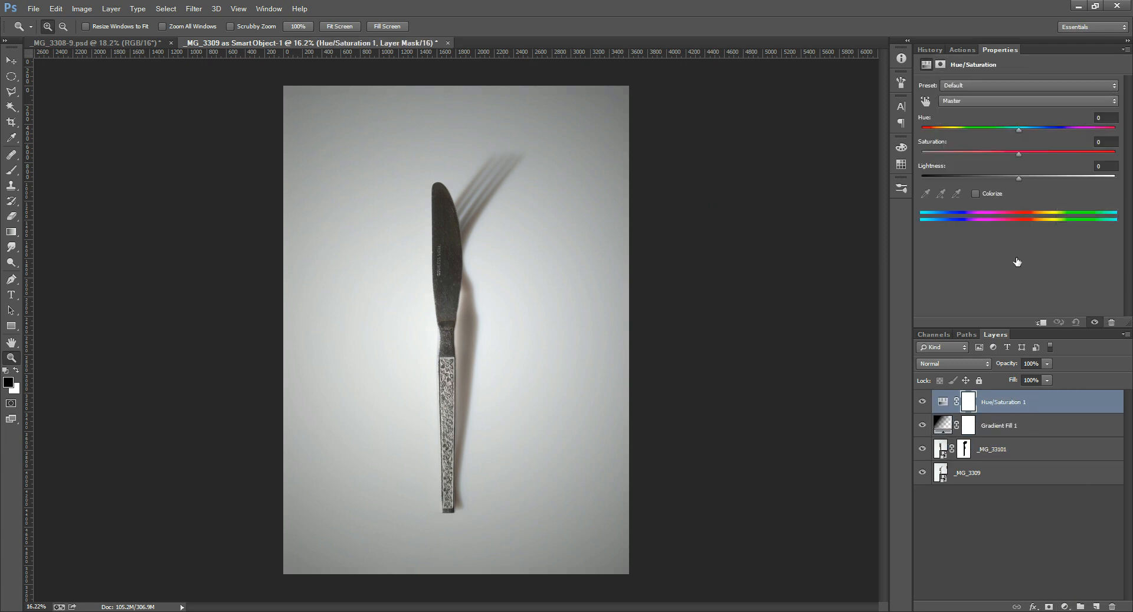
{"action": "left_click_drag", "start_coordinate": [1019, 152], "coordinate": [983, 152]}
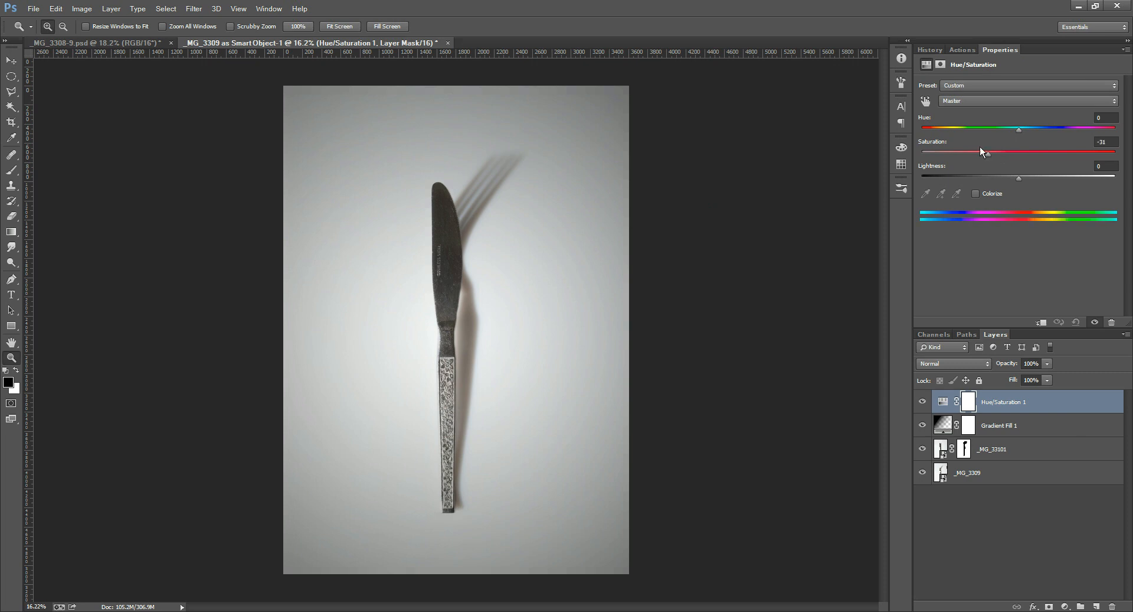
{"action": "left_click_drag", "start_coordinate": [983, 152], "coordinate": [922, 153]}
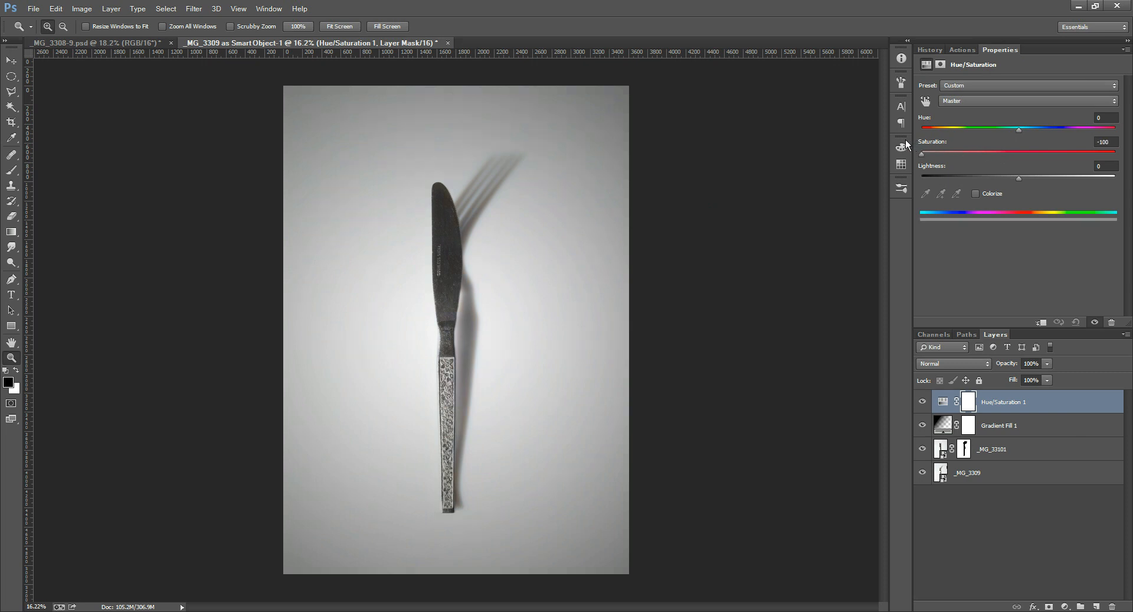
{"action": "left_click", "coordinate": [922, 402]}
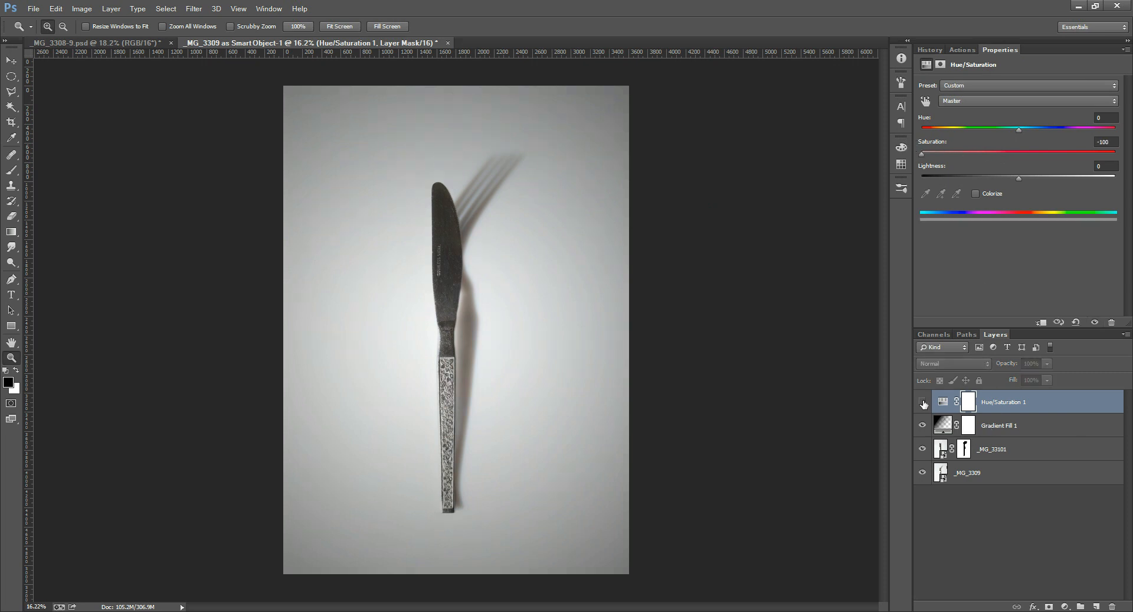
{"action": "mouse_move", "coordinate": [923, 404]}
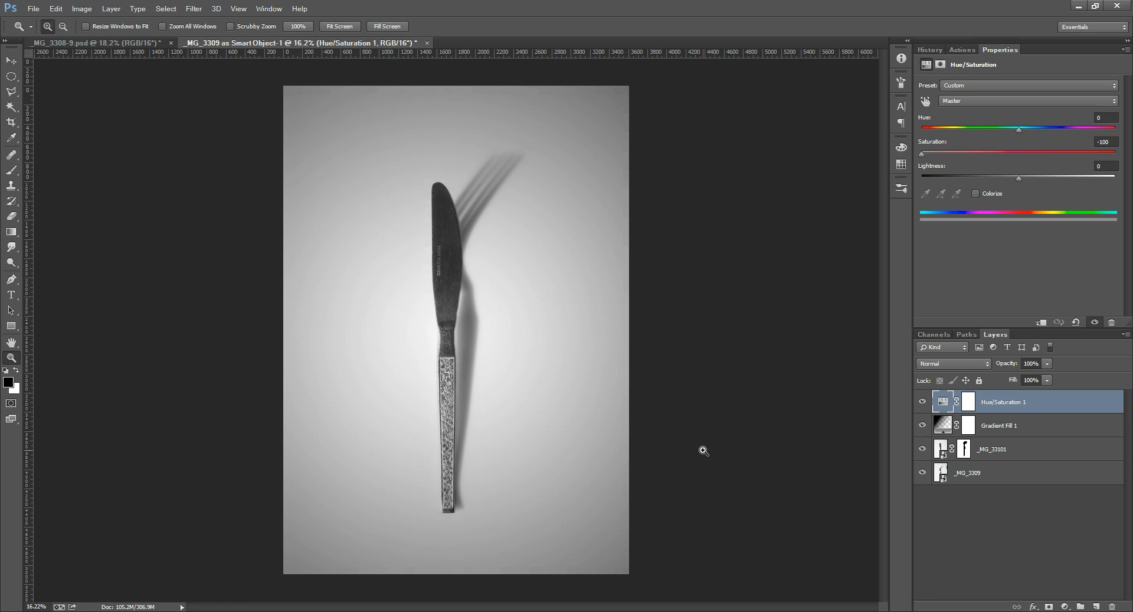
{"action": "mouse_move", "coordinate": [442, 242]}
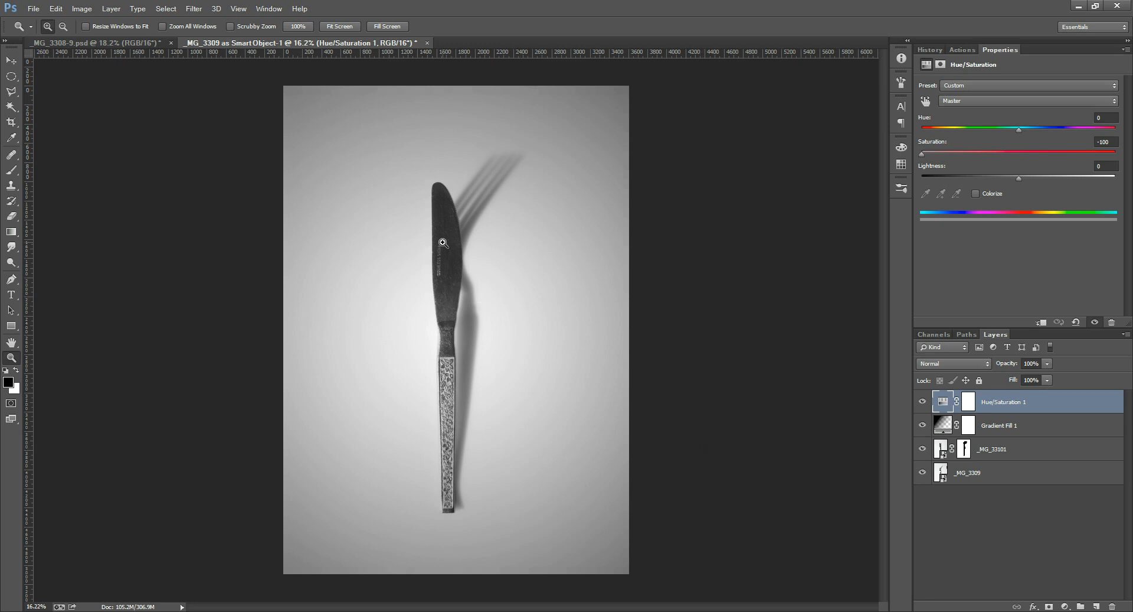
{"action": "mouse_move", "coordinate": [494, 238]}
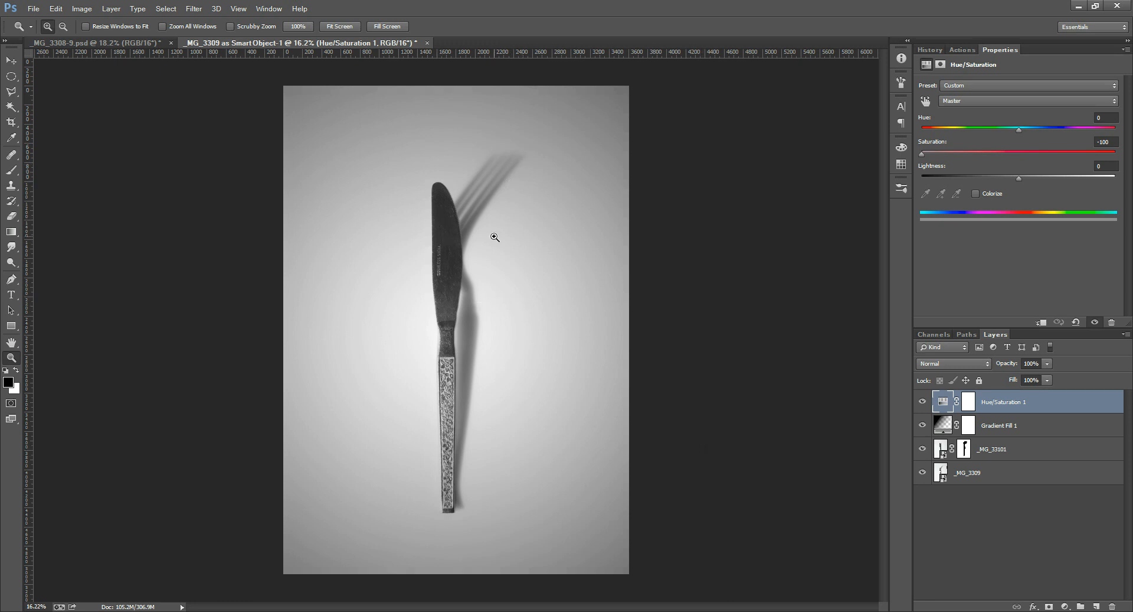